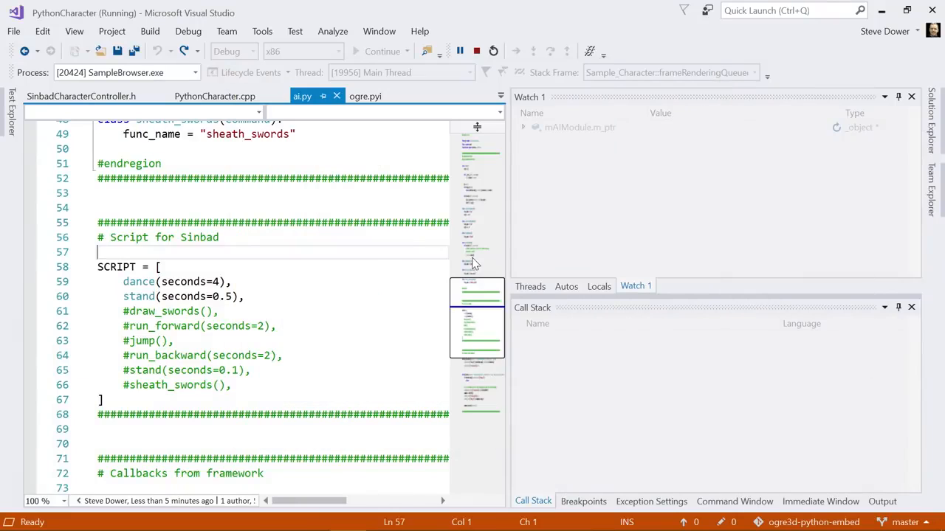
# Step: Uncomment the draw_swords through sheath_swords script commands and comment out dance and stand
pyautogui.click(359, 281)
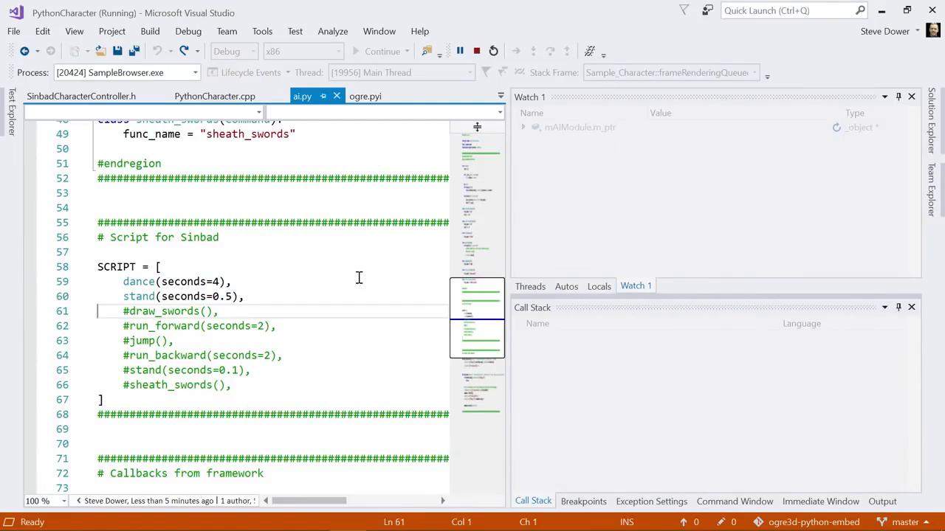
pyautogui.moveTo(124, 310); pyautogui.dragTo(103, 399)
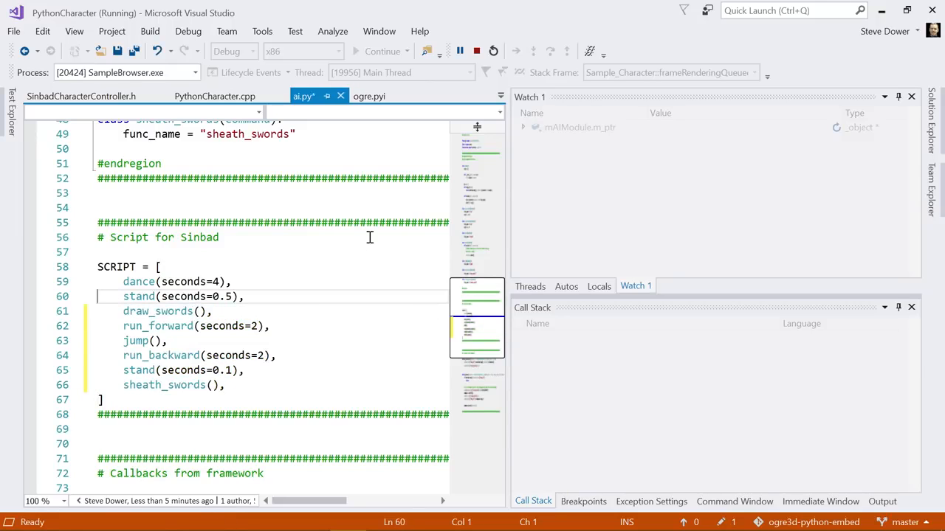
pyautogui.press('alt+tab')
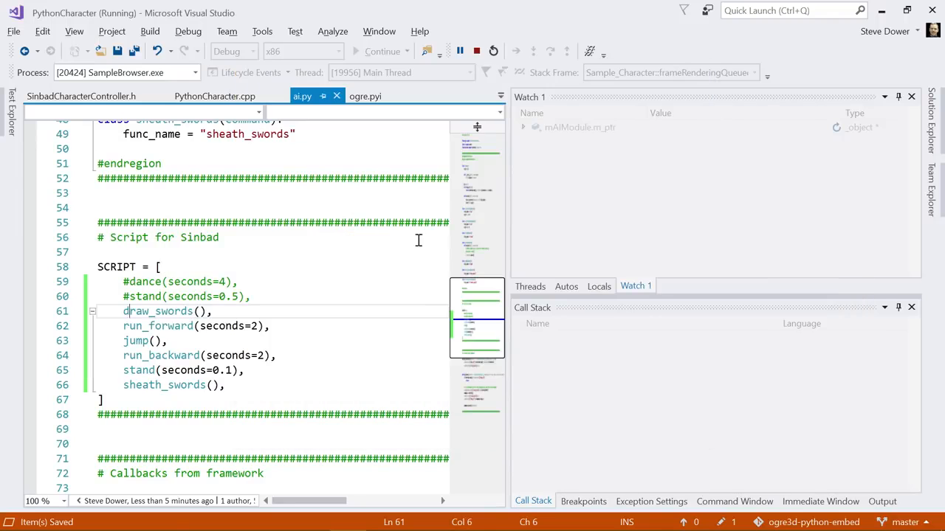
# Step: From the on_frame breakpoint at line 89, step into Command.execute with F11
pyautogui.scroll(-3)
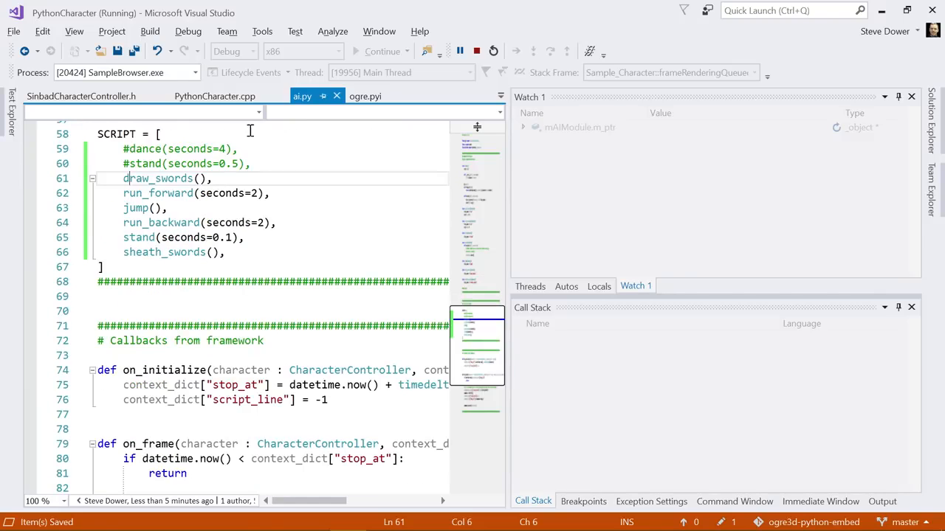
pyautogui.scroll(-3)
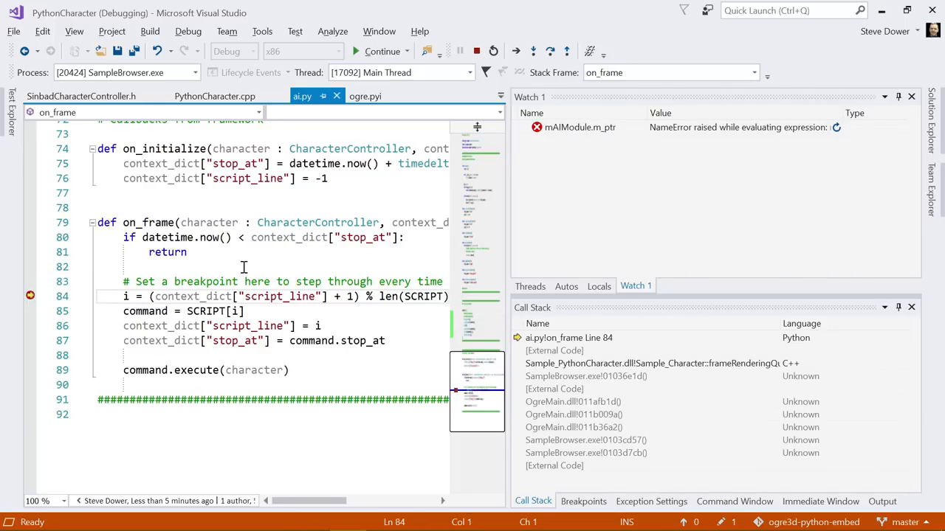
pyautogui.moveTo(279, 274)
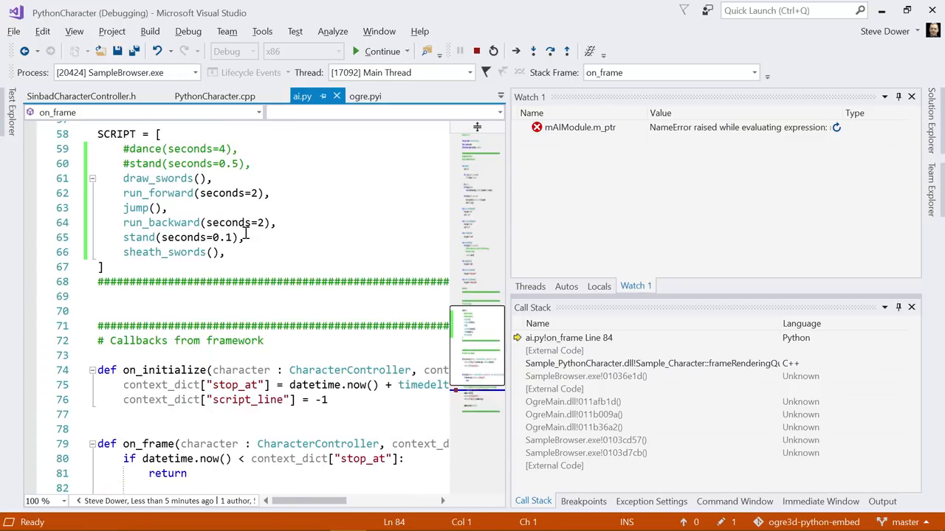
pyautogui.scroll(-3)
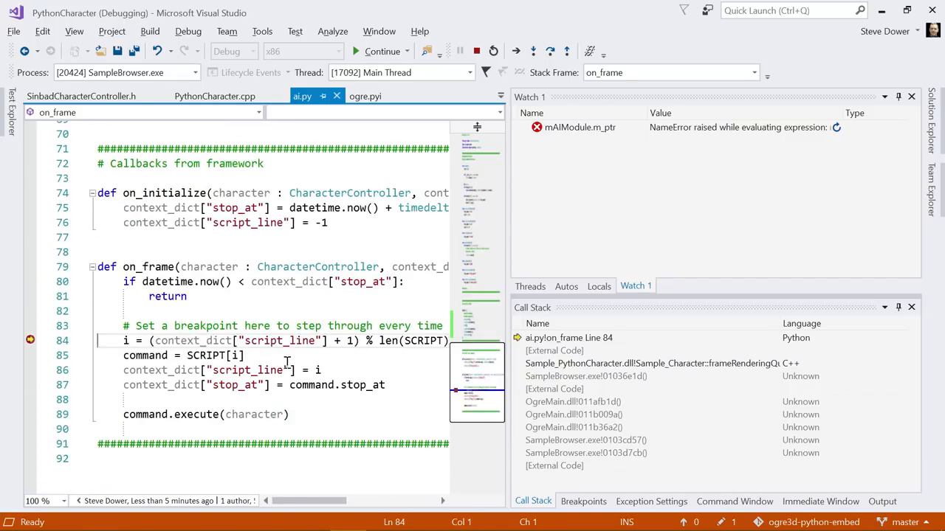
pyautogui.moveTo(307, 306)
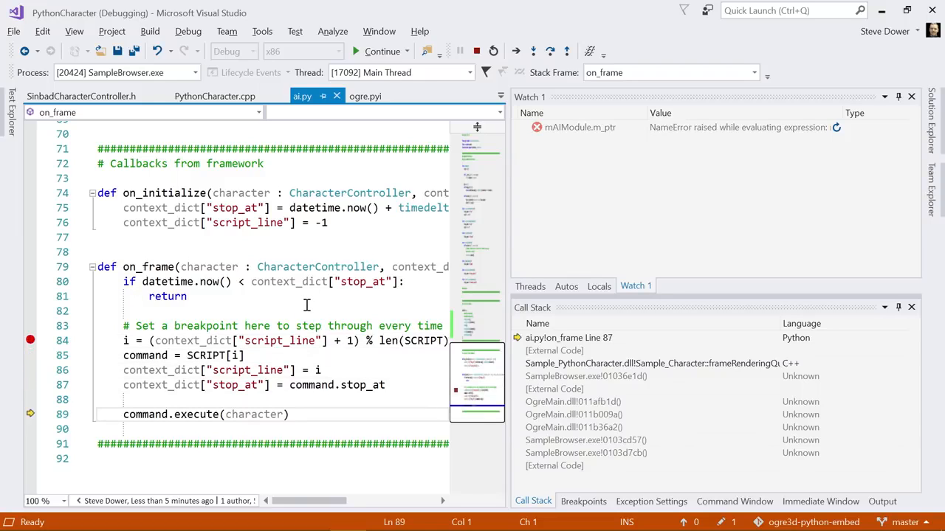
pyautogui.press('F11')
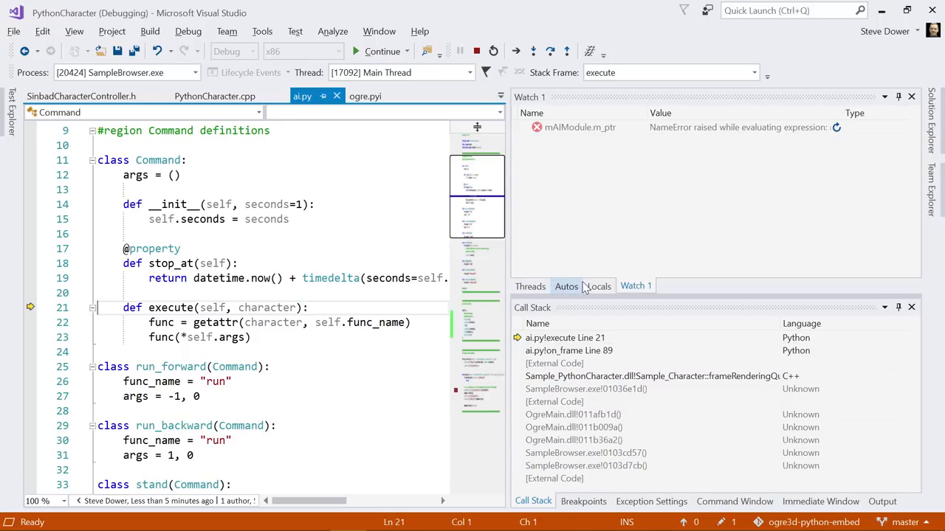
# Step: View execute's locals, then step from Python into the C++ SinbadCharacterController::jump()
pyautogui.click(599, 286)
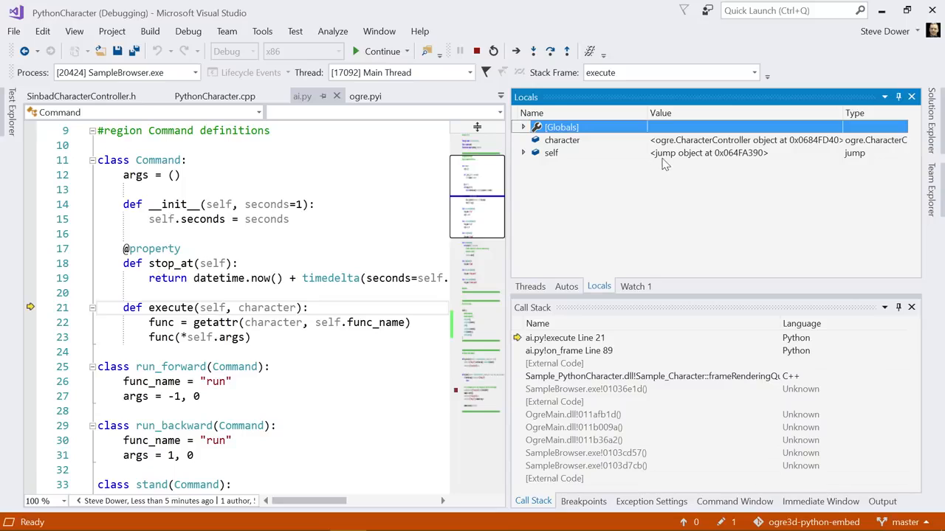
pyautogui.click(552, 152)
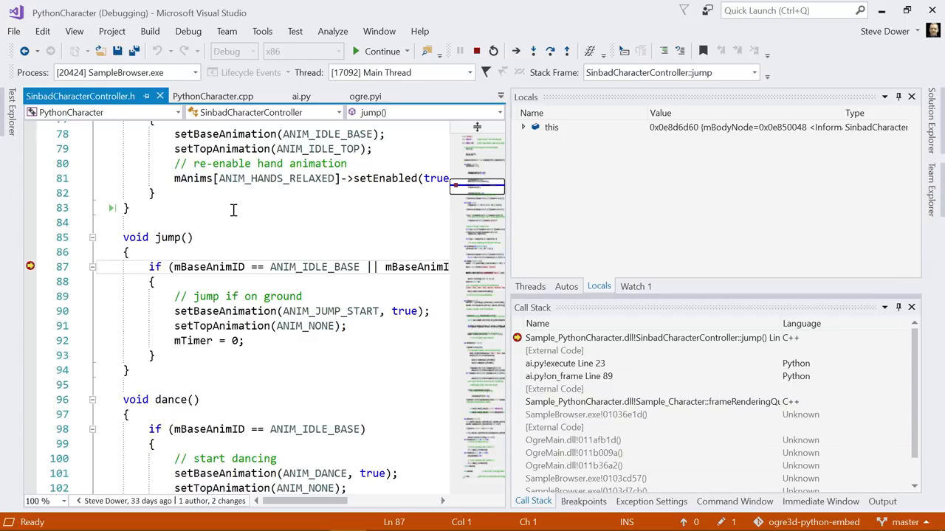
# Step: Inspect the jump, on_frame and frameRenderingQueued call-stack frames, then return to jump() and step to line 91
pyautogui.click(649, 337)
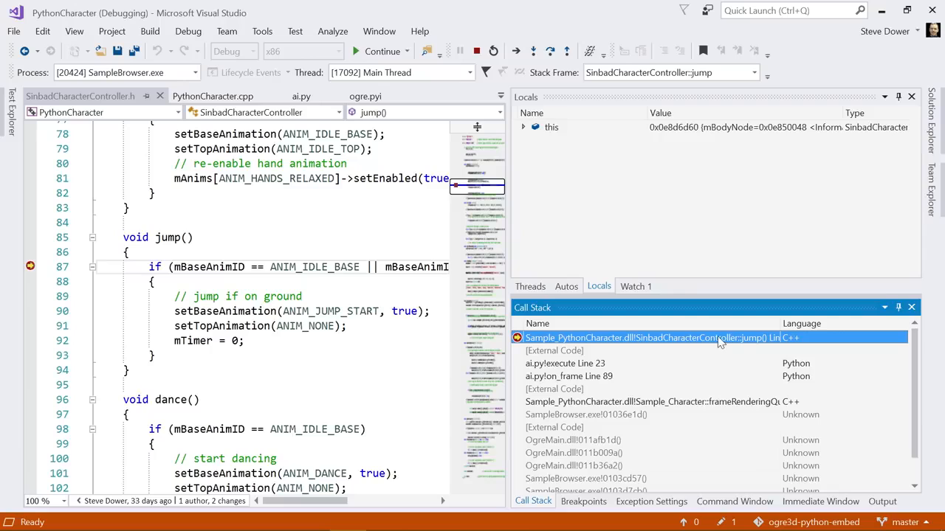
pyautogui.click(569, 376)
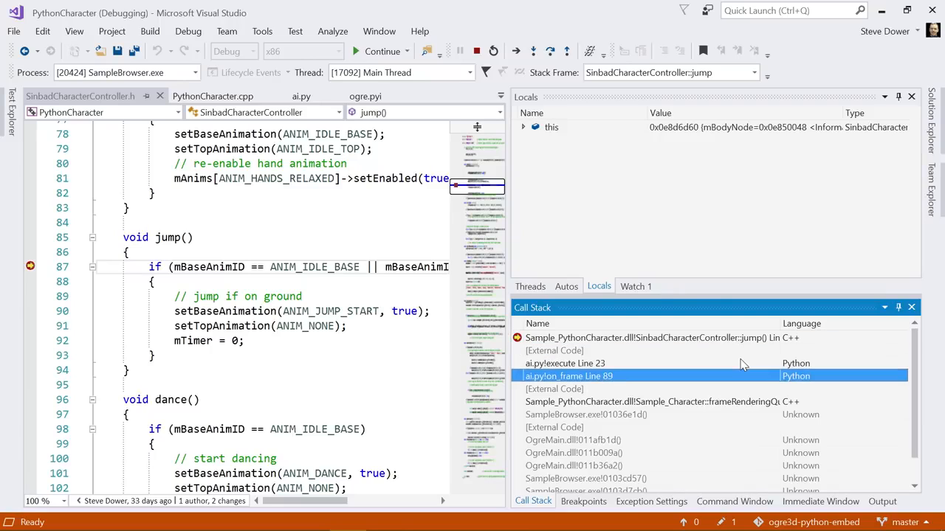
pyautogui.click(649, 402)
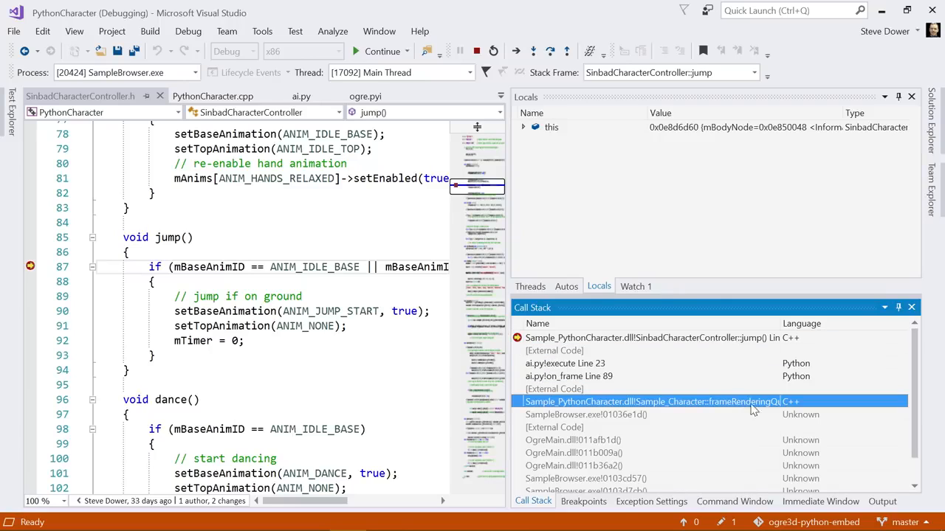
pyautogui.click(569, 376)
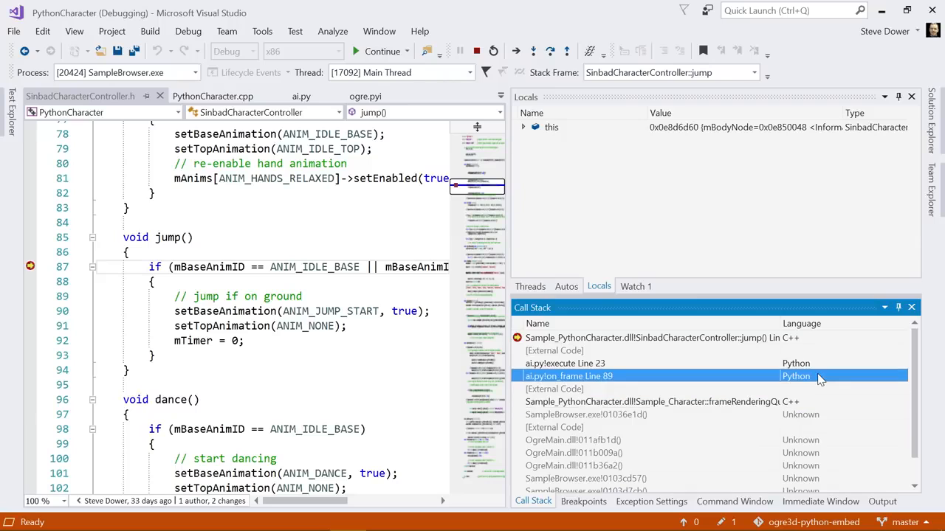
pyautogui.click(564, 364)
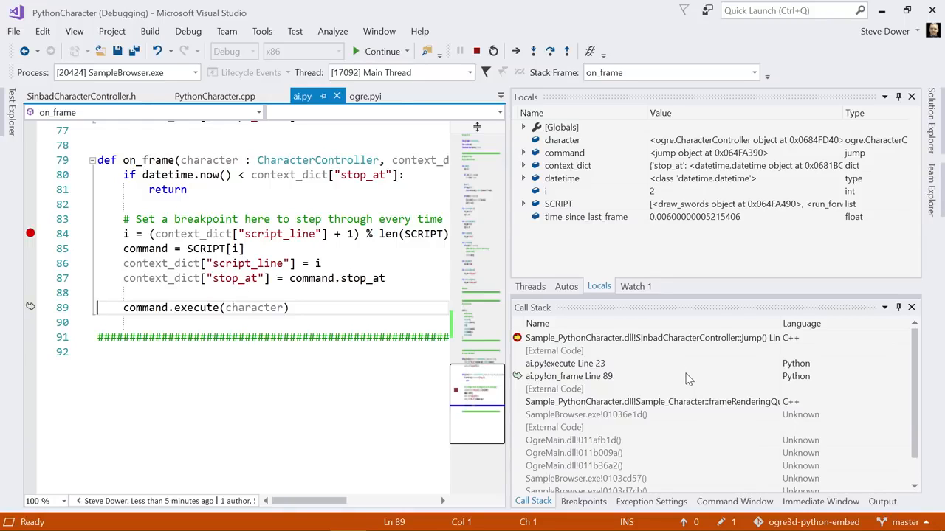
pyautogui.moveTo(682, 372)
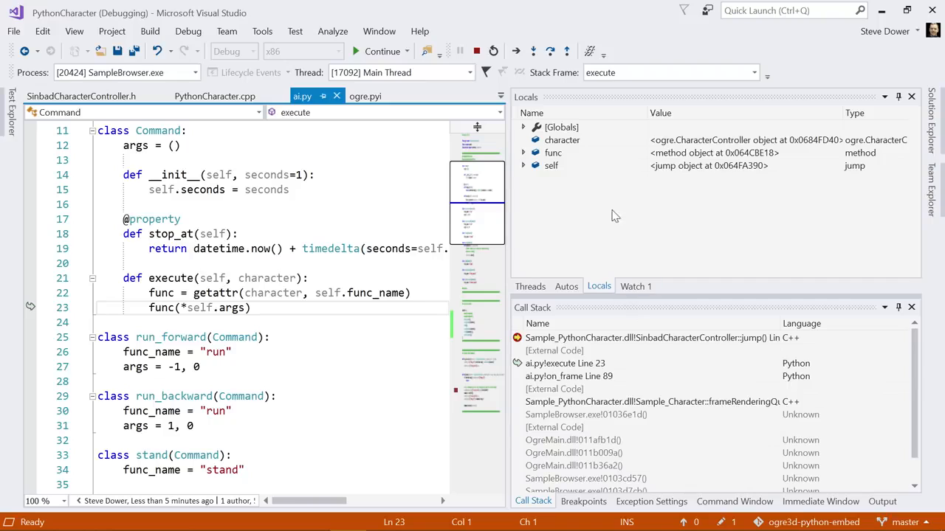
pyautogui.click(554, 152)
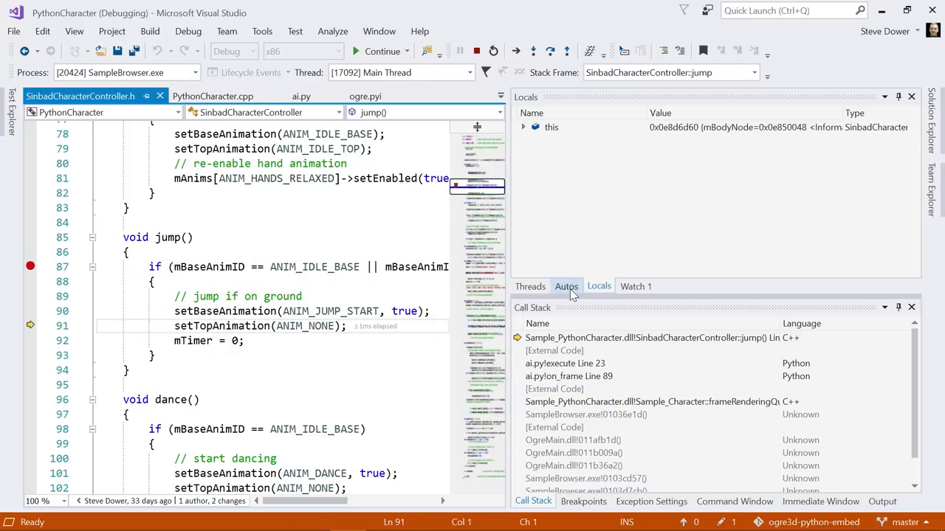
# Step: View jump()'s Autos, then the Watch 1 entry on mAIModule.m_ptr
pyautogui.click(567, 286)
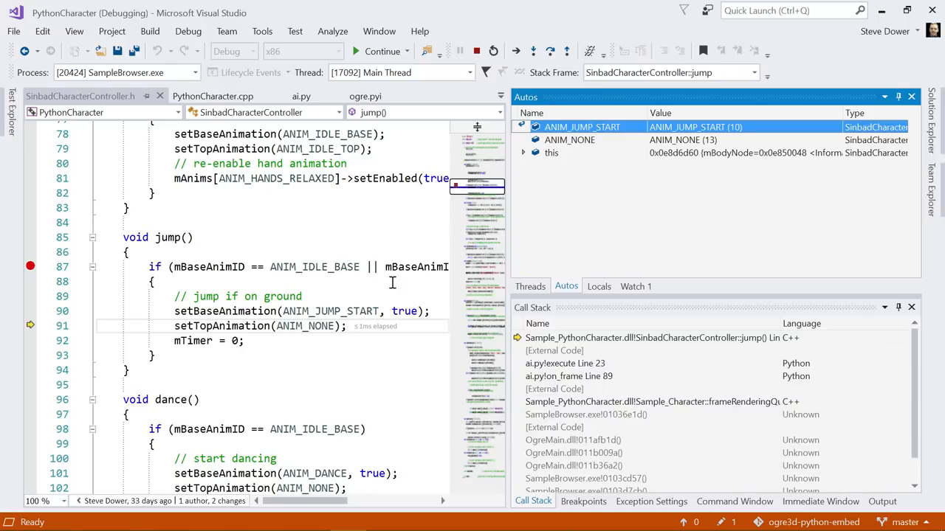
pyautogui.moveTo(563, 408)
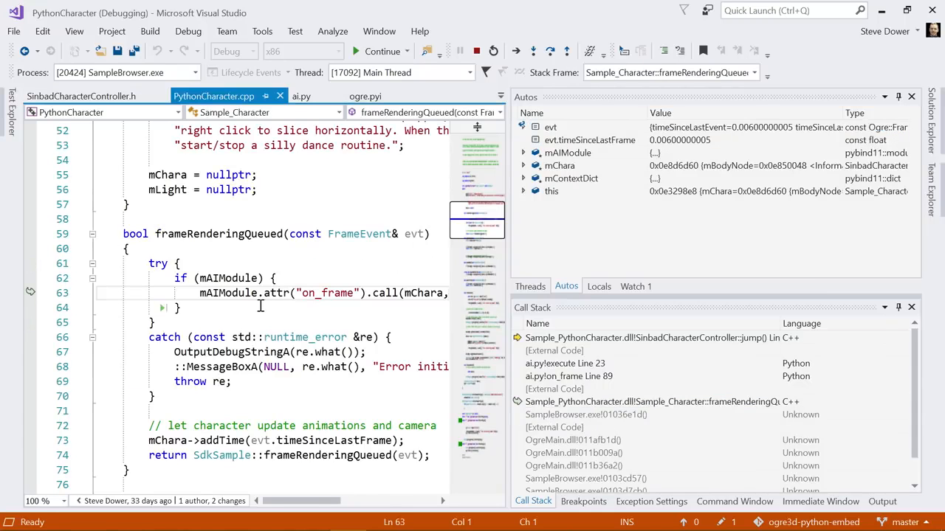
pyautogui.click(635, 287)
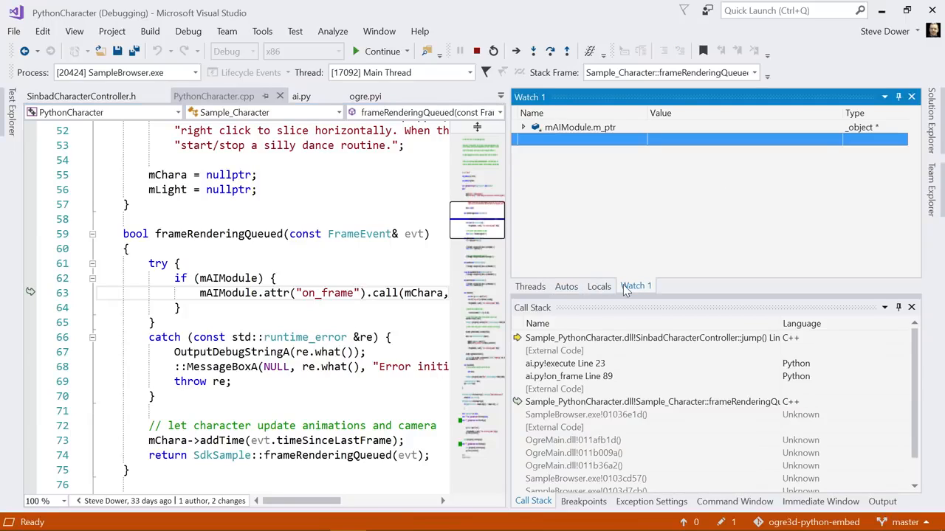
pyautogui.moveTo(222, 293)
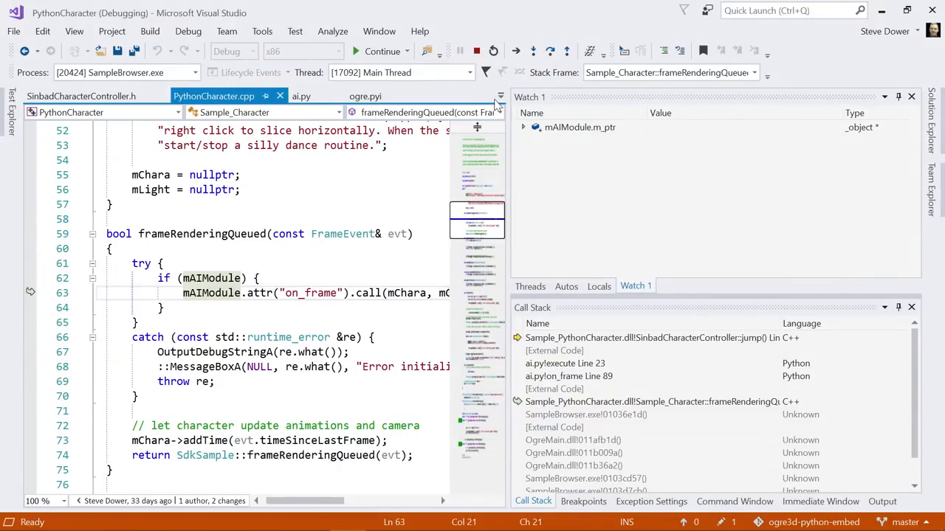
# Step: Browse ogre_module.h's pybind11 SinbadCharacterController bindings, then return to ai.py's Command class
pyautogui.click(500, 98)
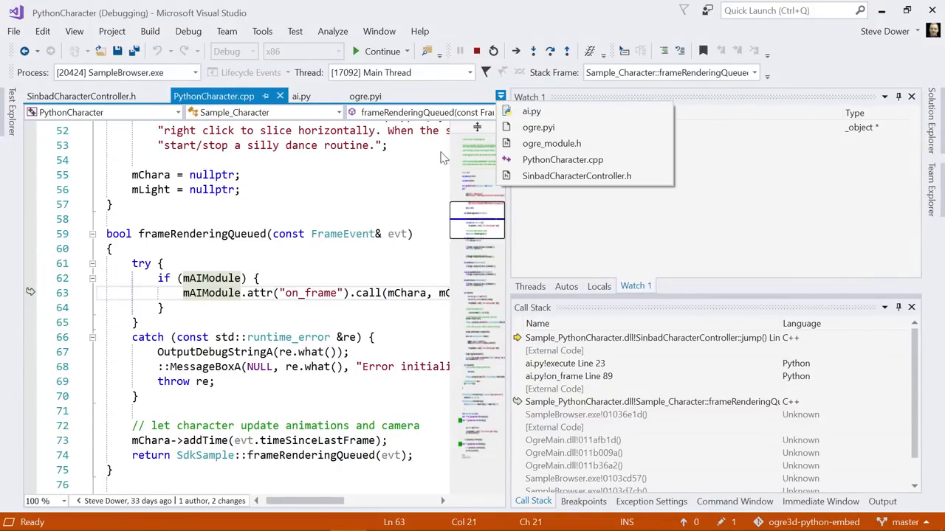
pyautogui.moveTo(430, 194)
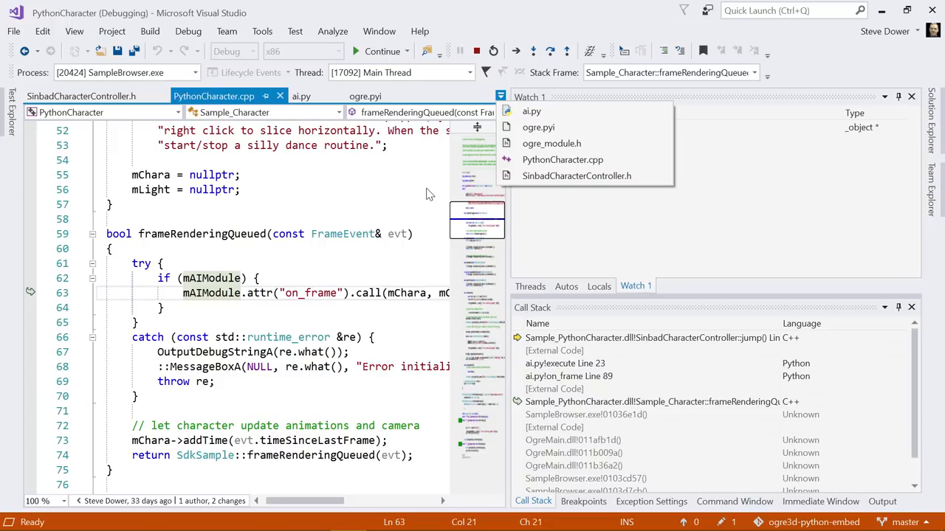
pyautogui.click(552, 143)
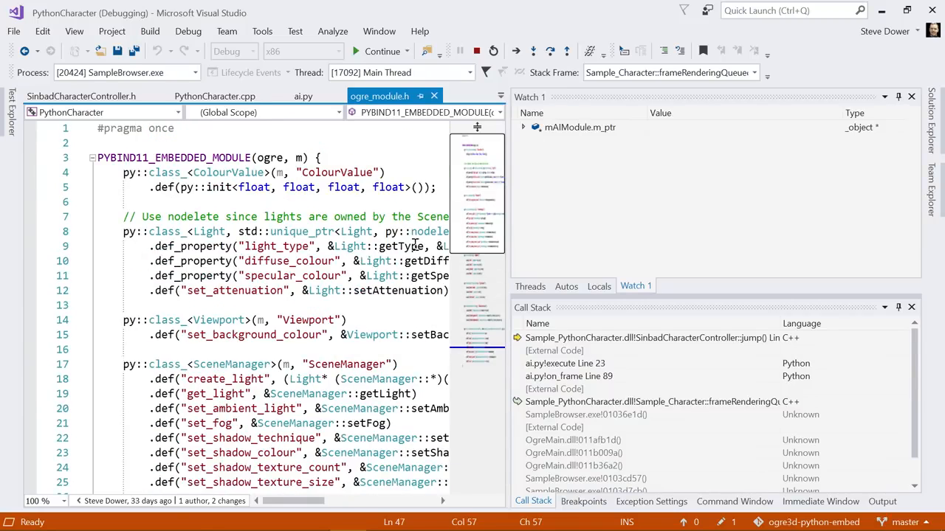
pyautogui.doubleClick(174, 157)
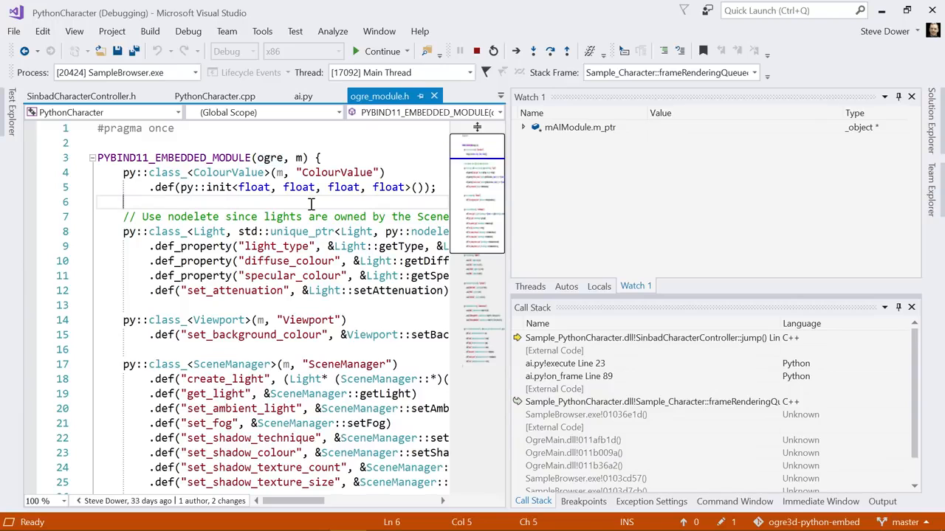
pyautogui.scroll(-3)
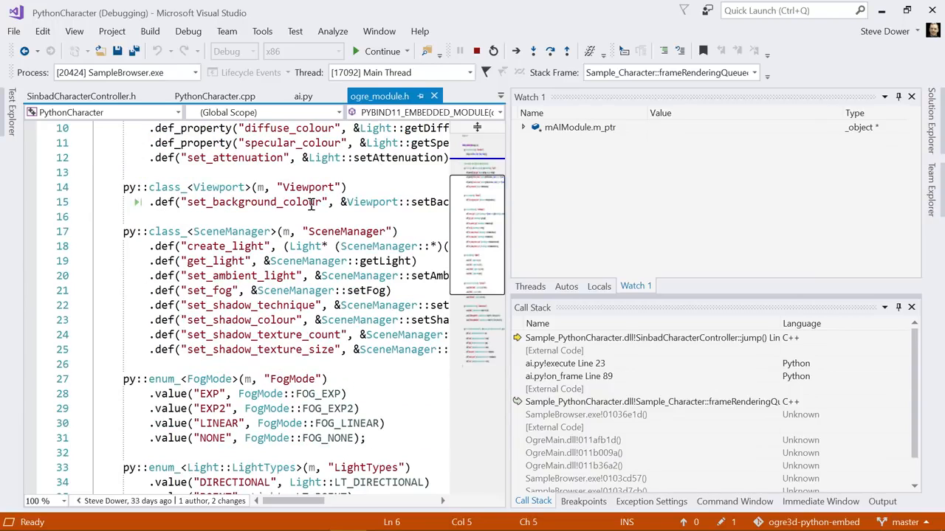
pyautogui.scroll(-3)
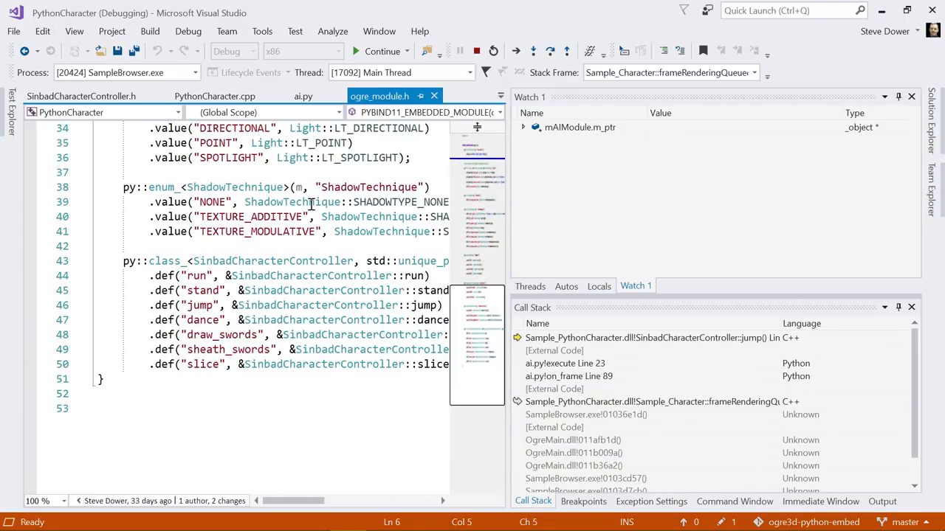
pyautogui.click(138, 201)
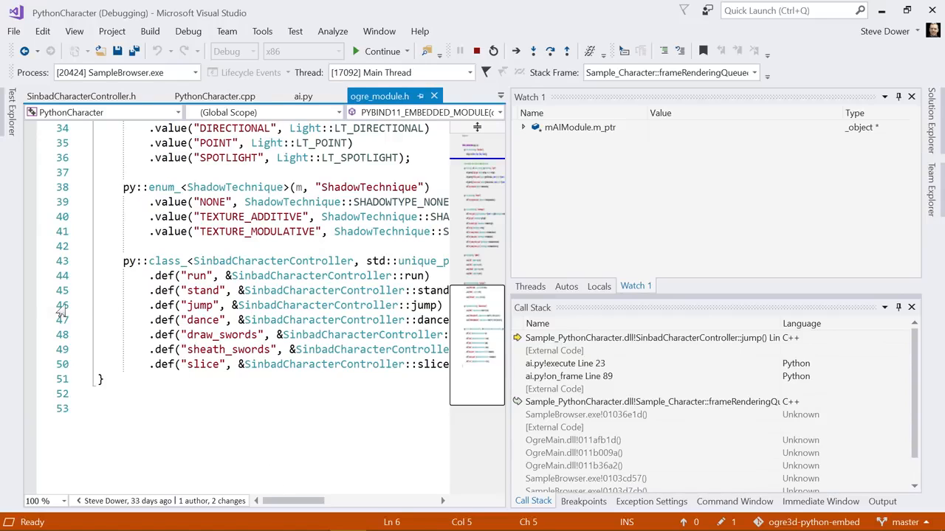
pyautogui.click(62, 304)
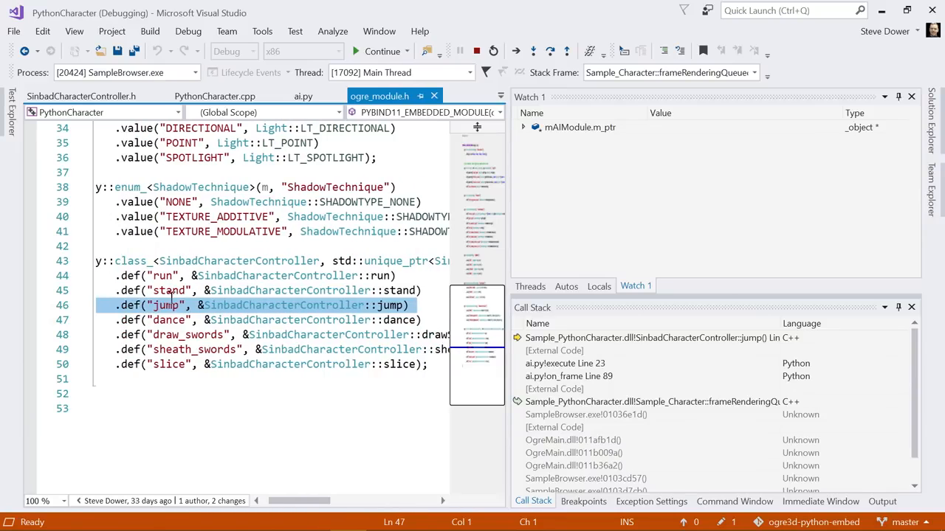
pyautogui.click(391, 305)
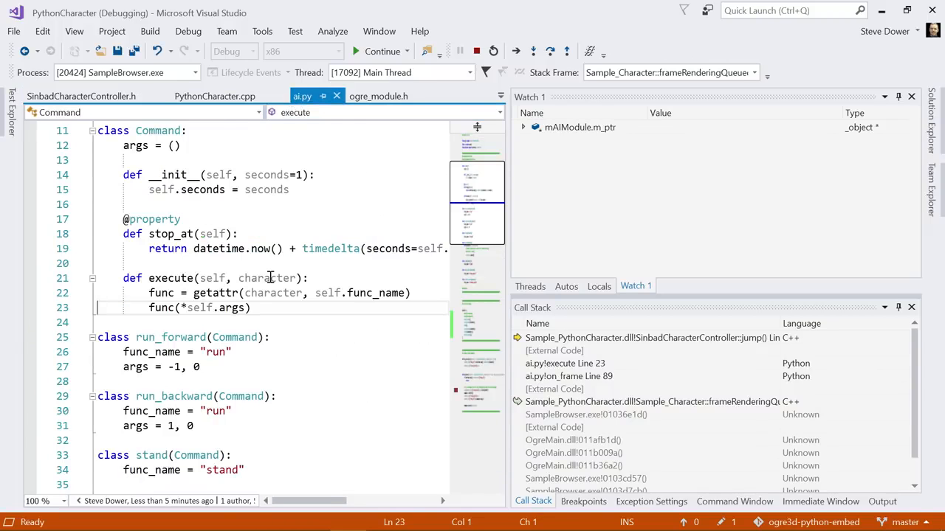
# Step: Scroll ai.py to the dance command and stop debugging
pyautogui.scroll(-3)
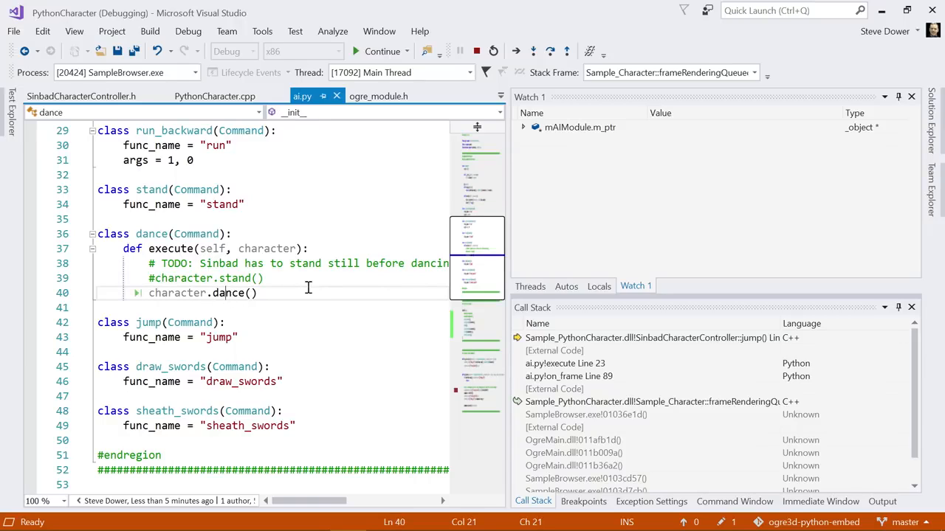
pyautogui.click(378, 96)
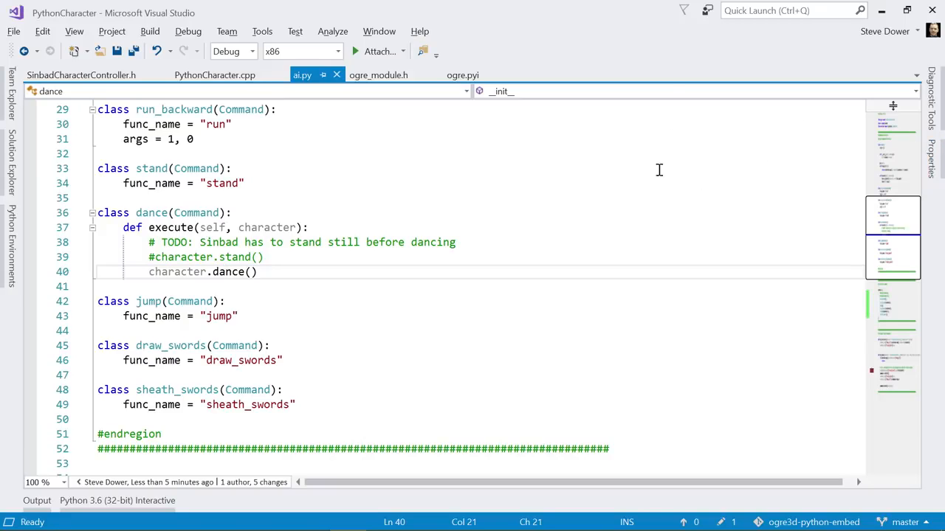
# Step: Show ogre_module.h's dance binding and list the available debuggers including Python/Native Debugging
pyautogui.click(378, 74)
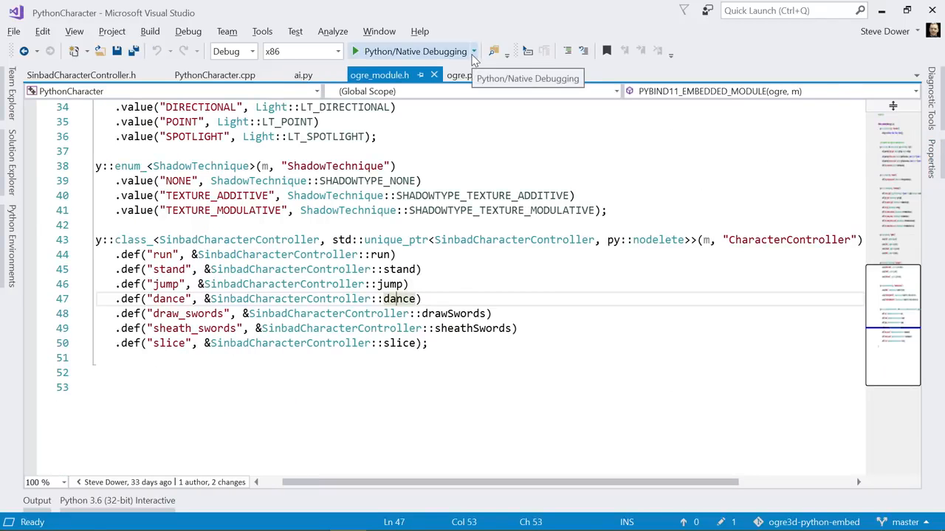
pyautogui.click(476, 50)
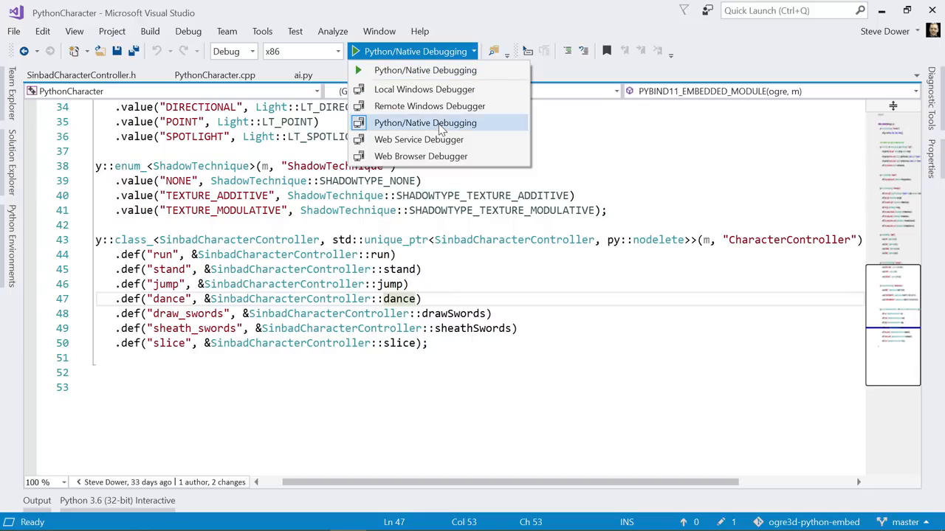
pyautogui.moveTo(443, 130)
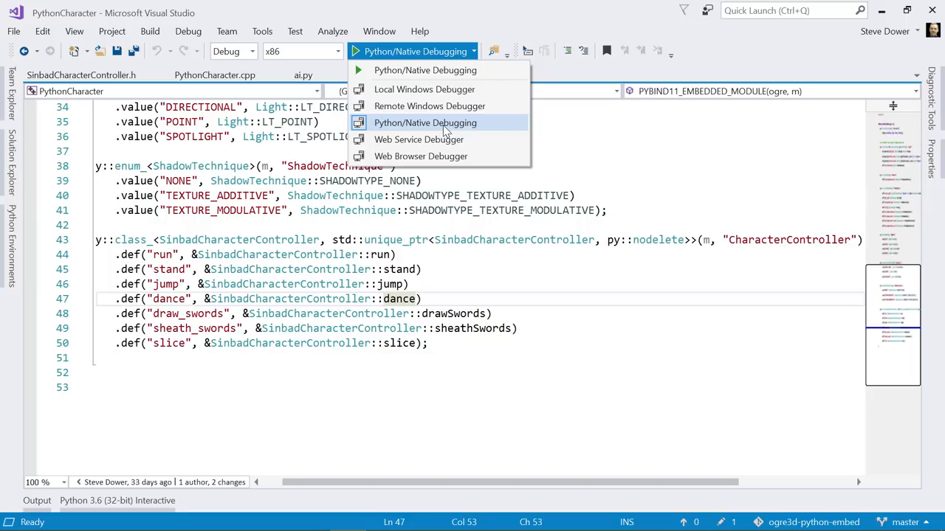
pyautogui.moveTo(369, 227)
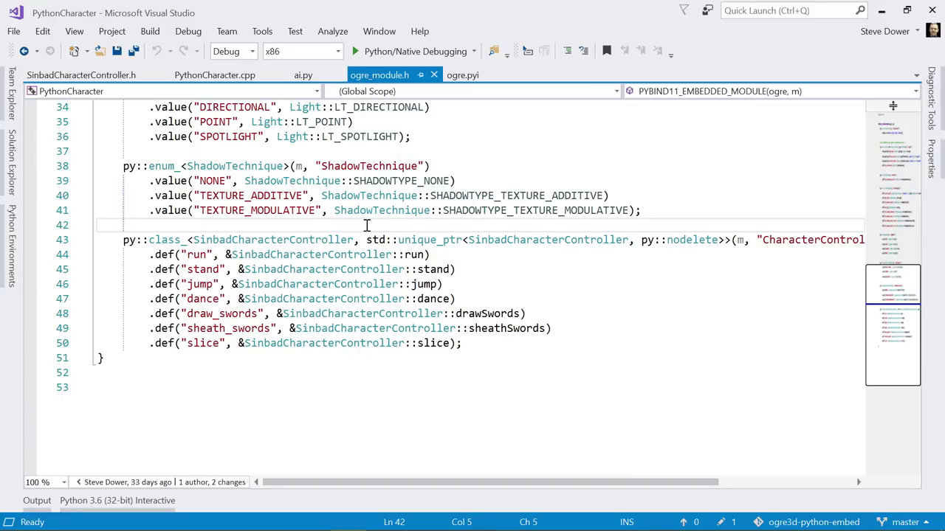
pyautogui.moveTo(382, 224)
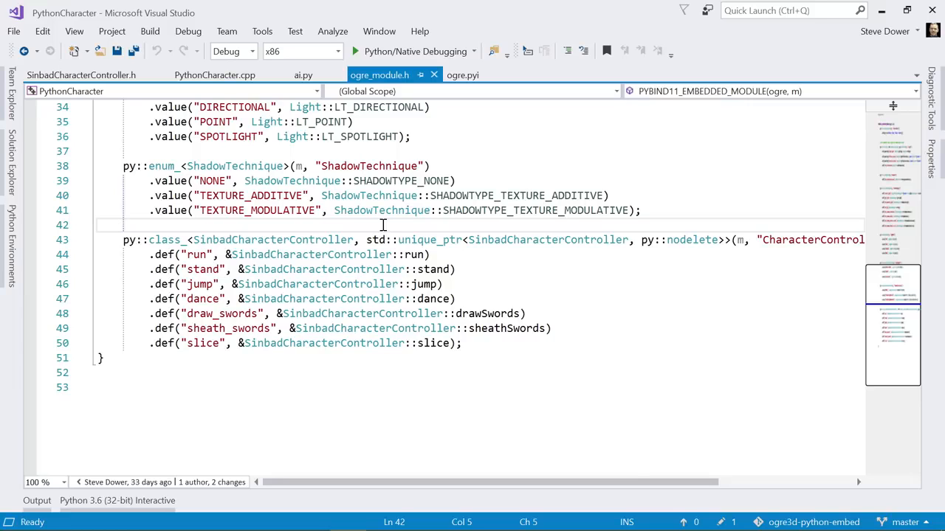
pyautogui.moveTo(408, 223)
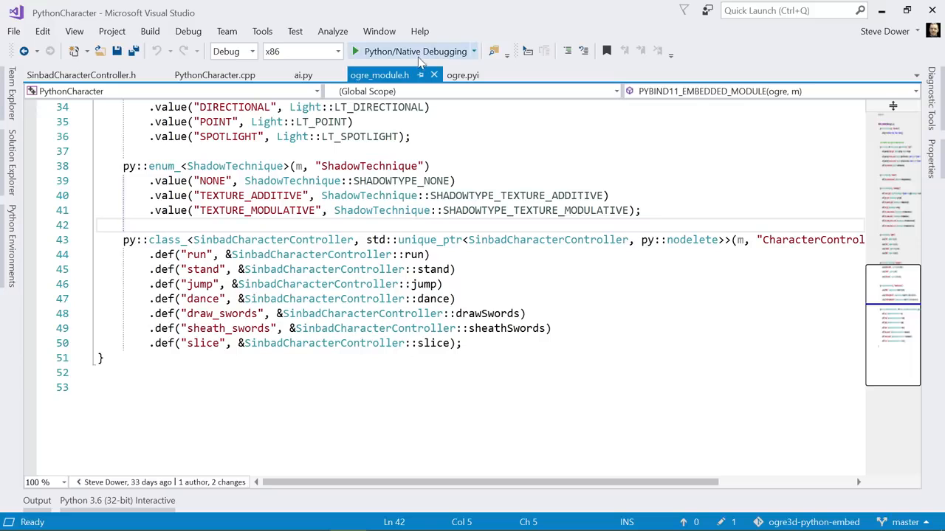
# Step: Start Python/Native Debugging and launch the Python Character sample to break at on_frame line 84
pyautogui.click(354, 51)
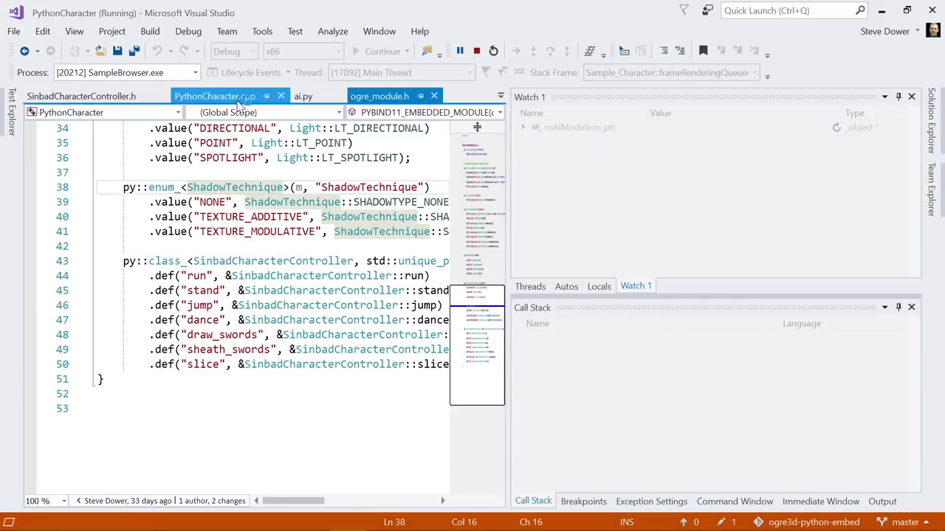
pyautogui.click(302, 96)
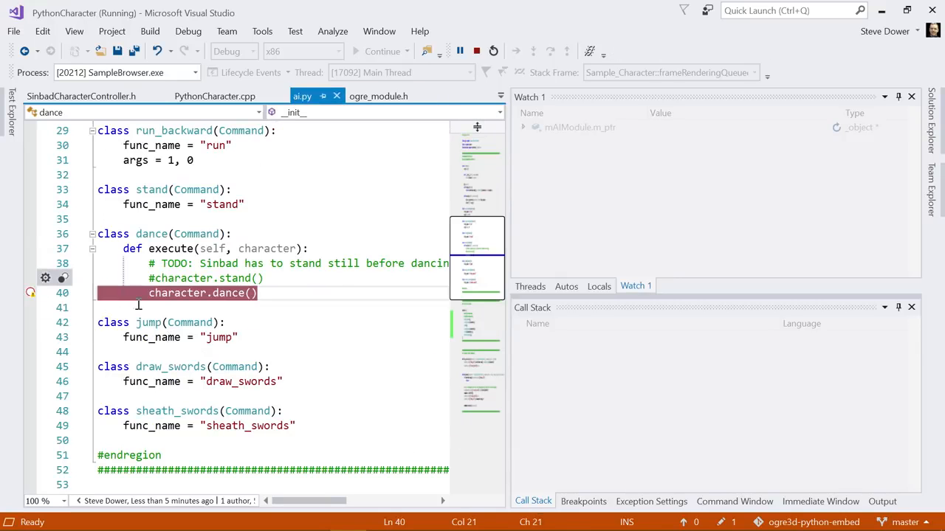
pyautogui.scroll(-3)
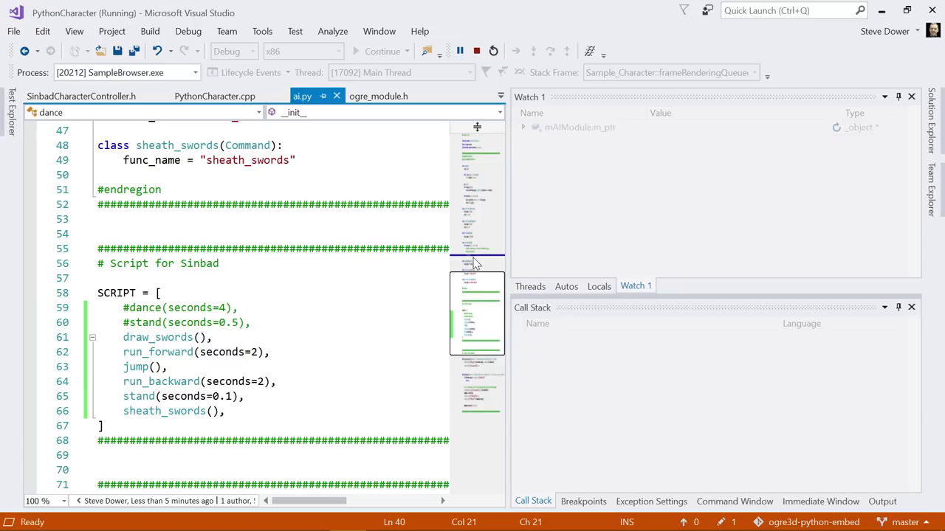
pyautogui.moveTo(379, 266)
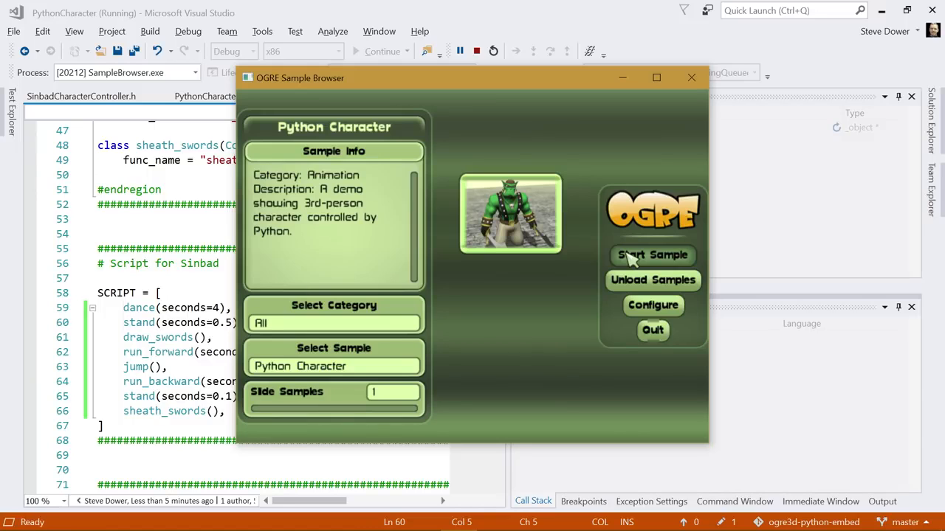
pyautogui.click(653, 254)
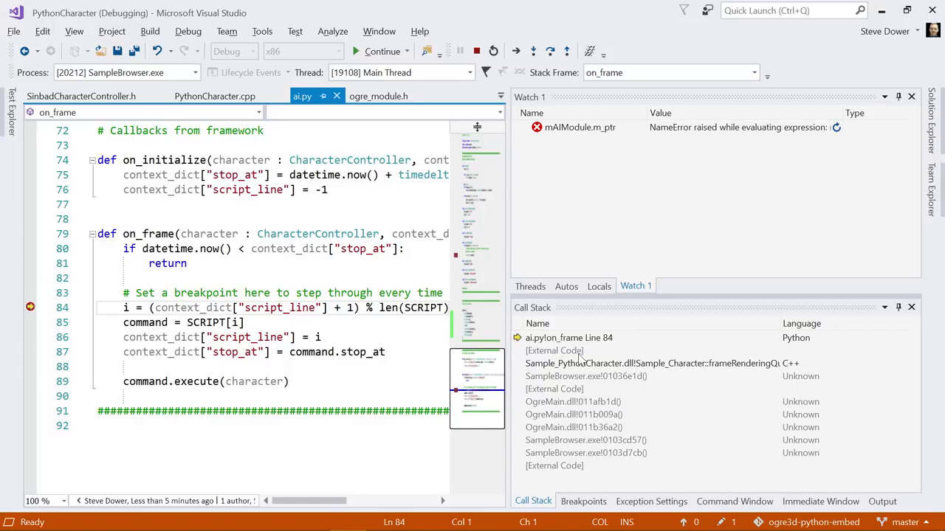
# Step: Enable Show External Code in the Call Stack and open the pybind11 object_api frame in cast.h
pyautogui.click(576, 390)
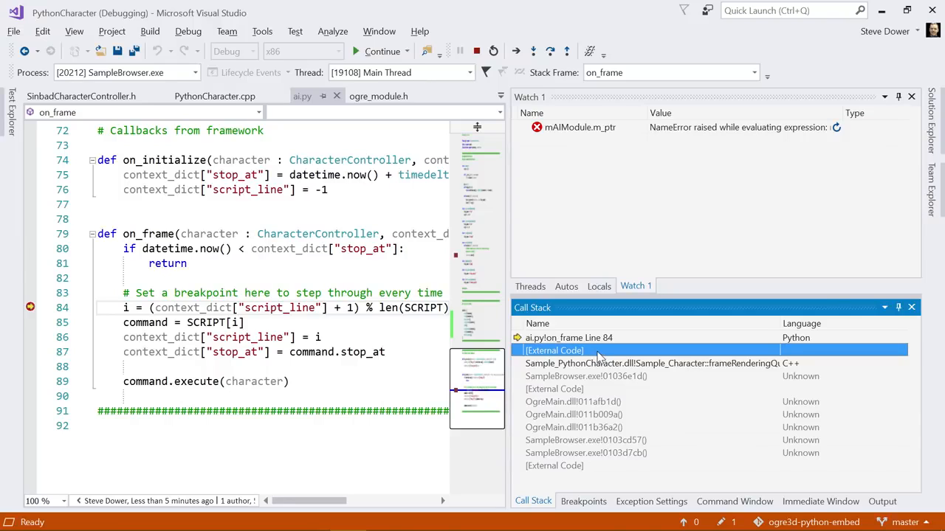
pyautogui.rightClick(598, 351)
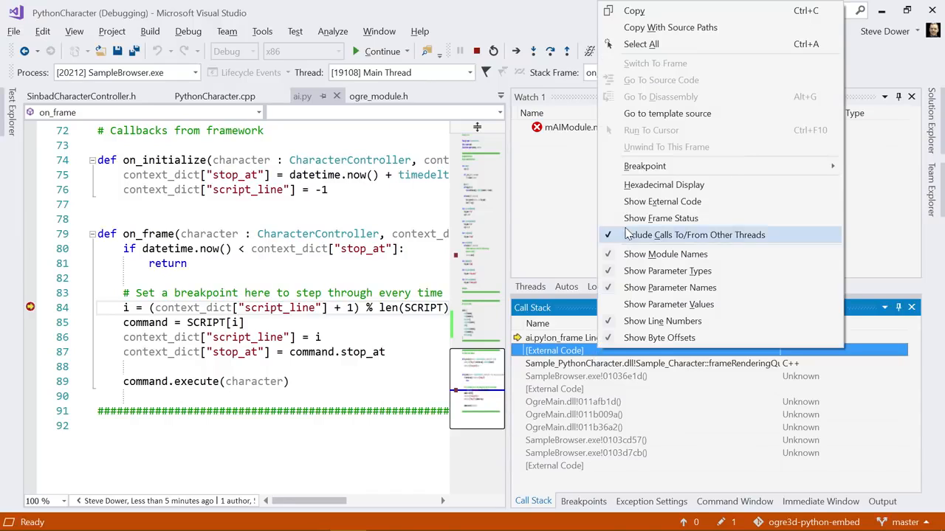
pyautogui.moveTo(661, 201)
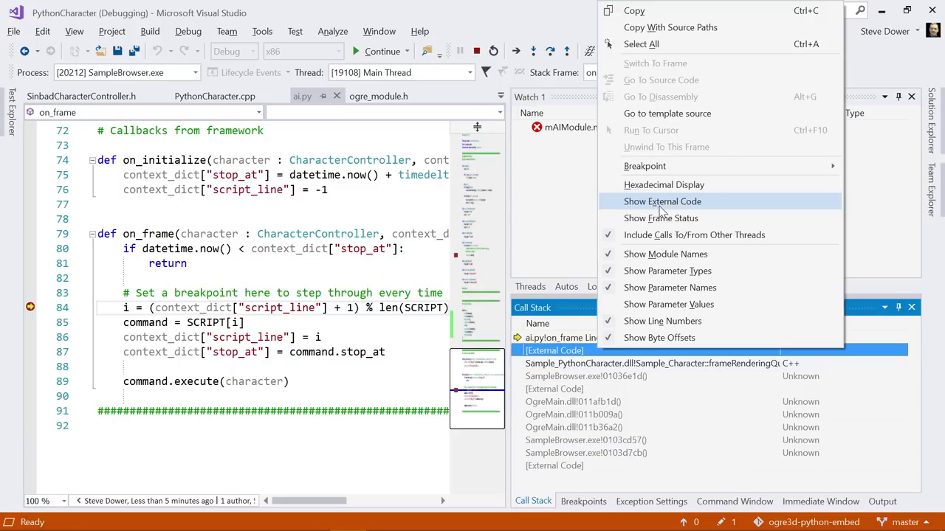
pyautogui.click(661, 201)
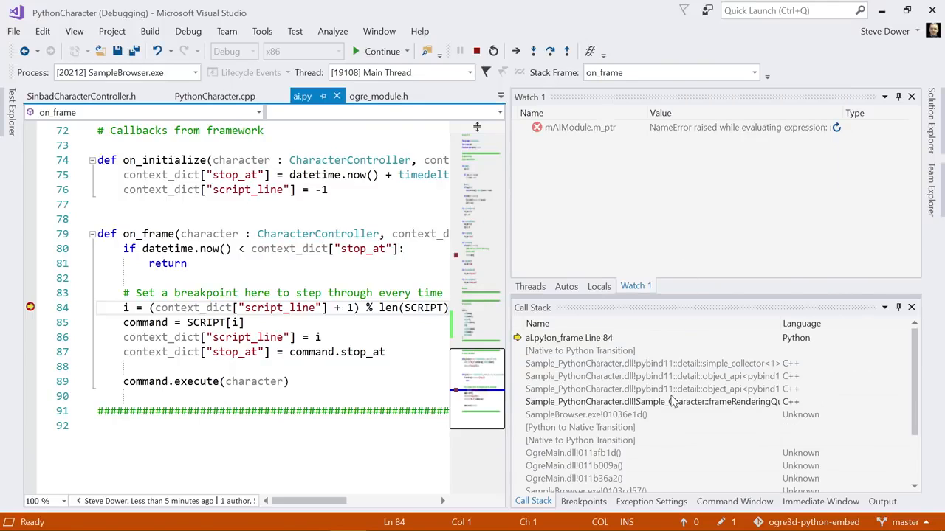
pyautogui.click(657, 376)
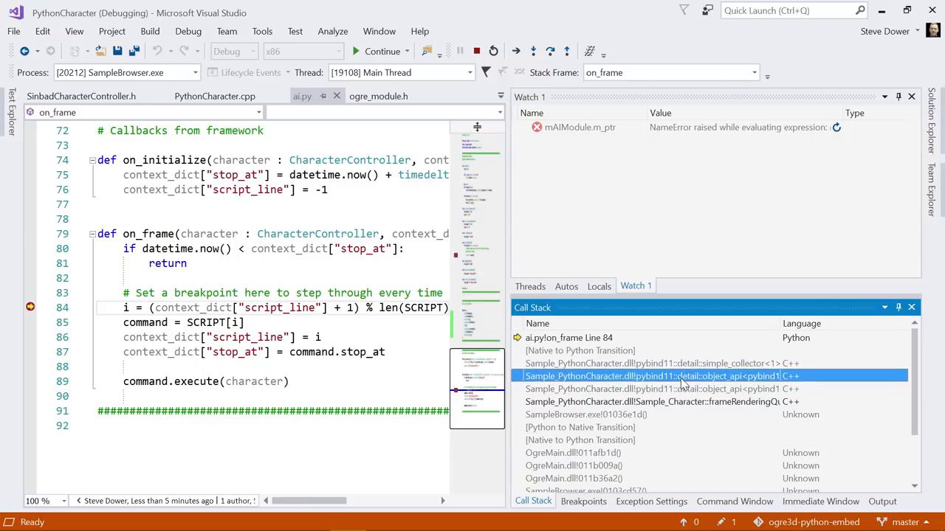
pyautogui.doubleClick(649, 363)
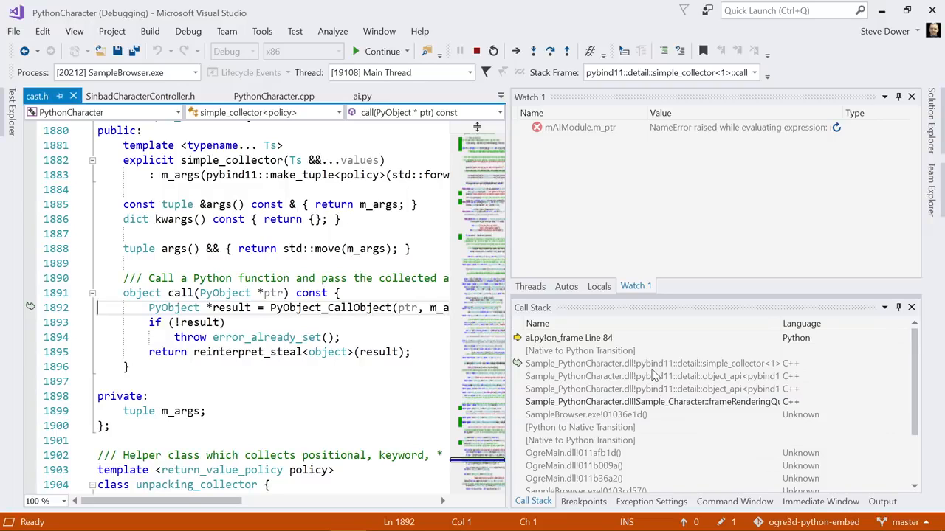
pyautogui.moveTo(613, 363)
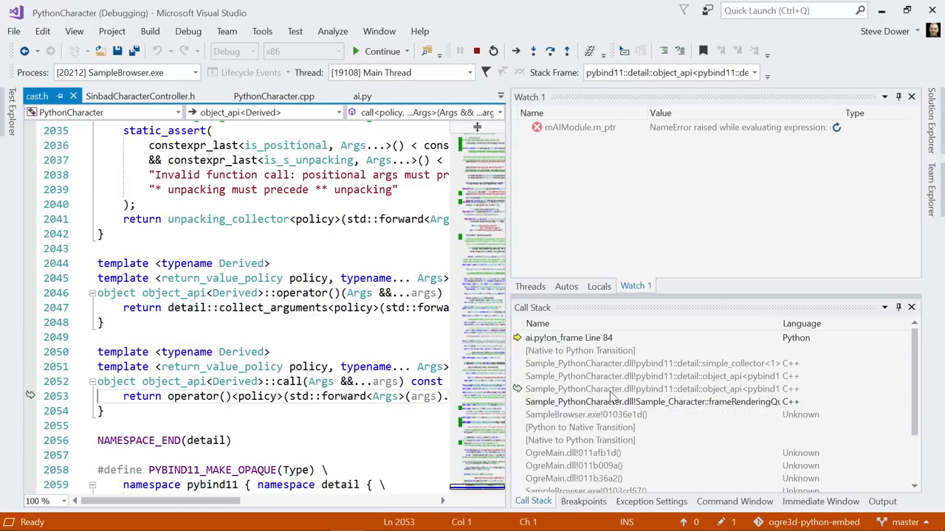
pyautogui.moveTo(612, 390)
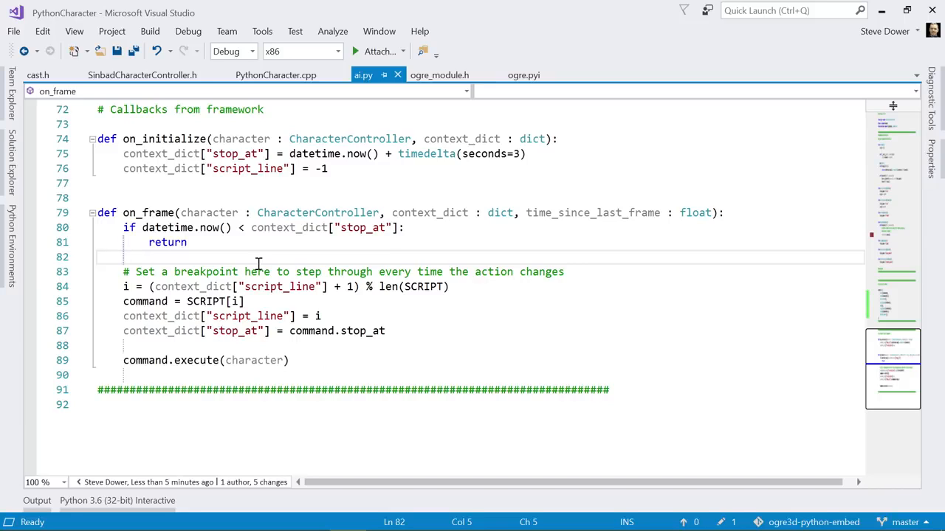
# Step: Add a blank line after the early return in ai.py's on_frame
pyautogui.doubleClick(210, 212)
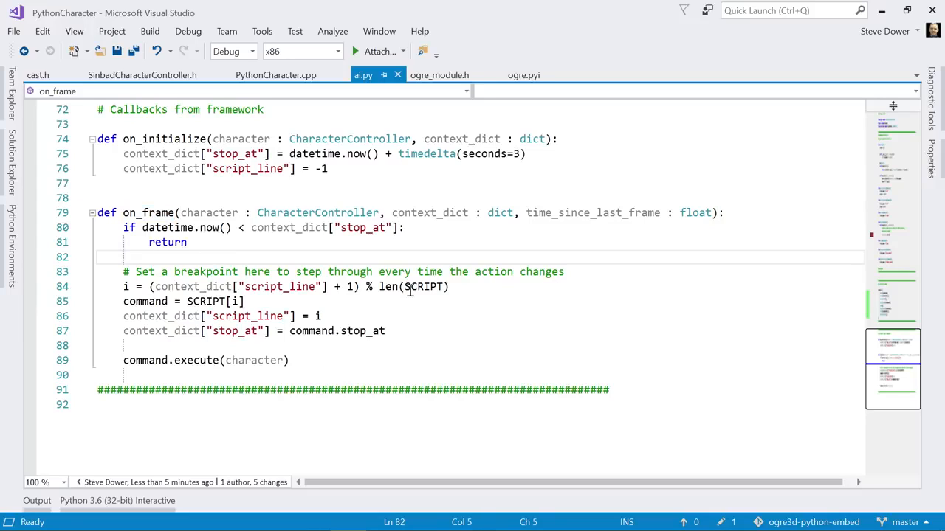
pyautogui.write('char')
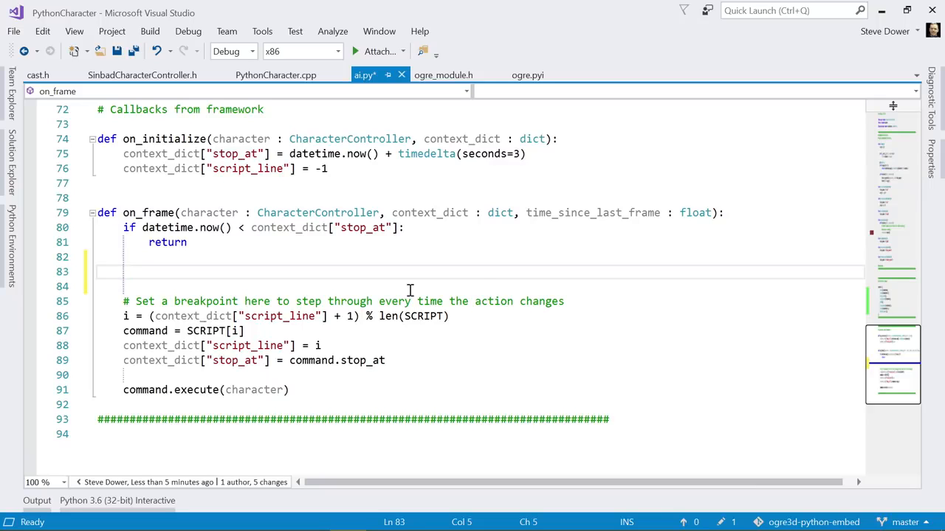
# Step: Locate the mAIModule on_frame call in PythonCharacter.cpp's frameRenderingQueued
pyautogui.click(275, 74)
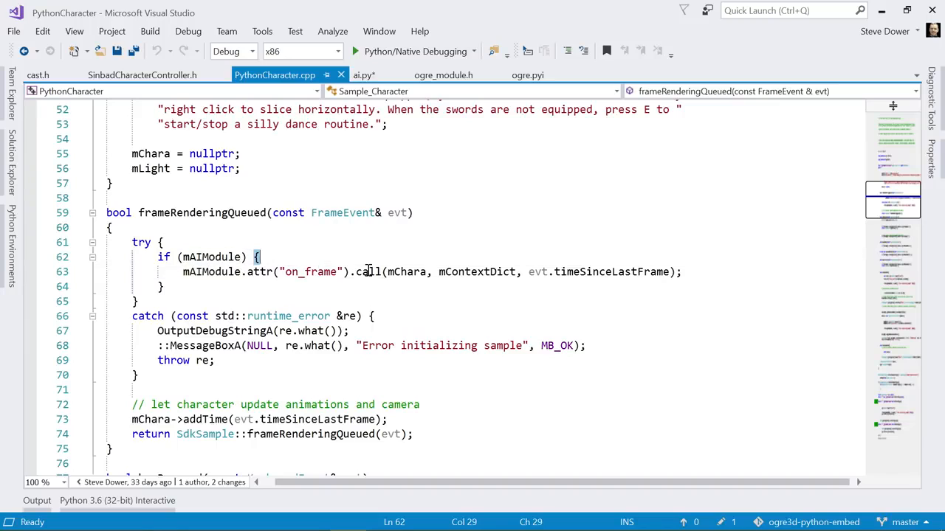
pyautogui.doubleClick(370, 271)
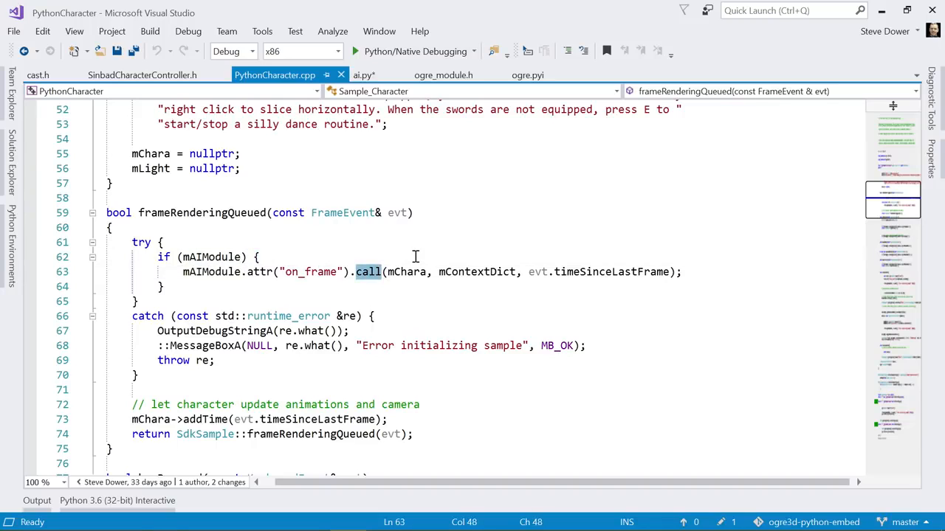
pyautogui.moveTo(405, 272)
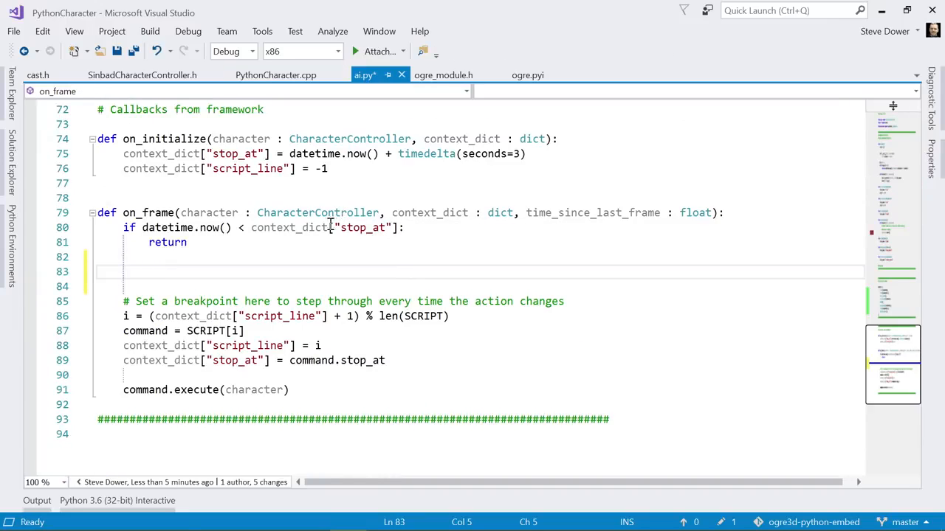
# Step: Remove the stray blank lines above the breakpoint comment and check CharacterController's type tooltip
pyautogui.write('char')
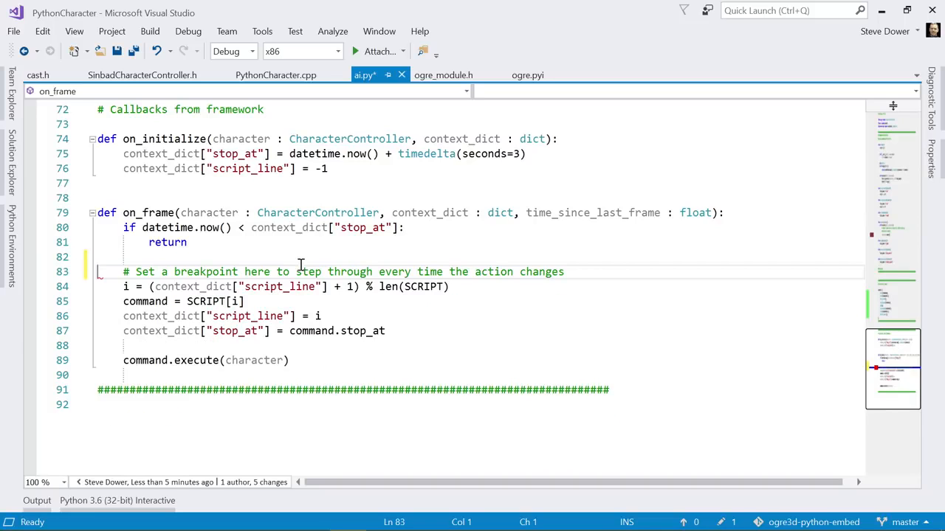
pyautogui.moveTo(375, 213)
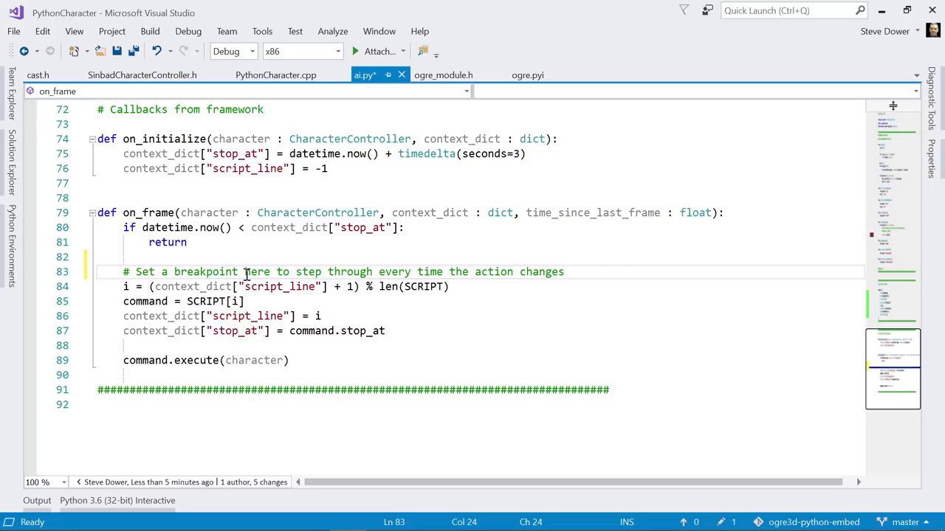
pyautogui.moveTo(251, 284)
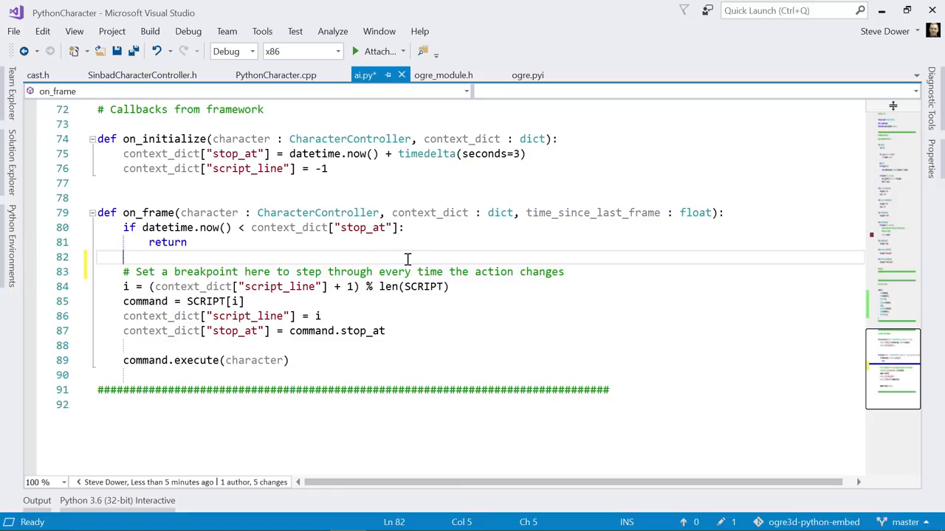
pyautogui.moveTo(361, 265)
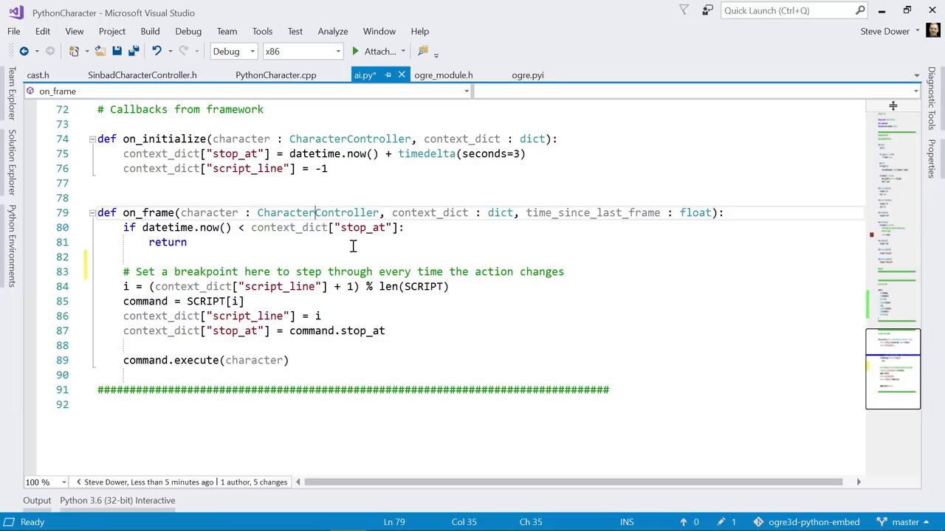
pyautogui.moveTo(443, 73)
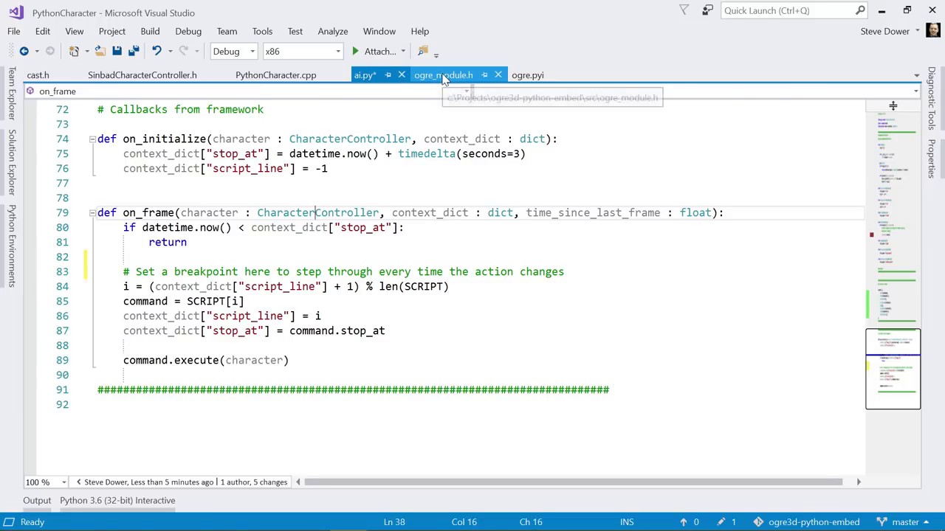
pyautogui.click(443, 74)
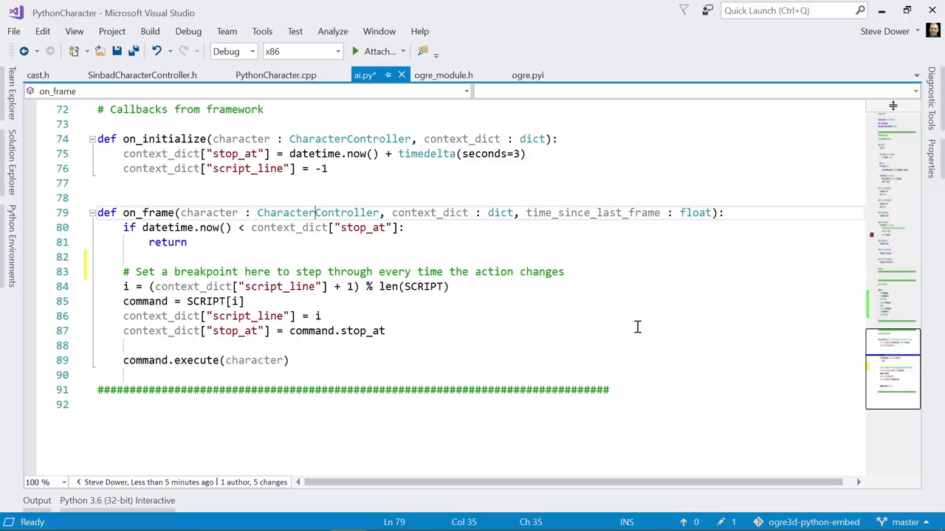
pyautogui.moveTo(316, 212)
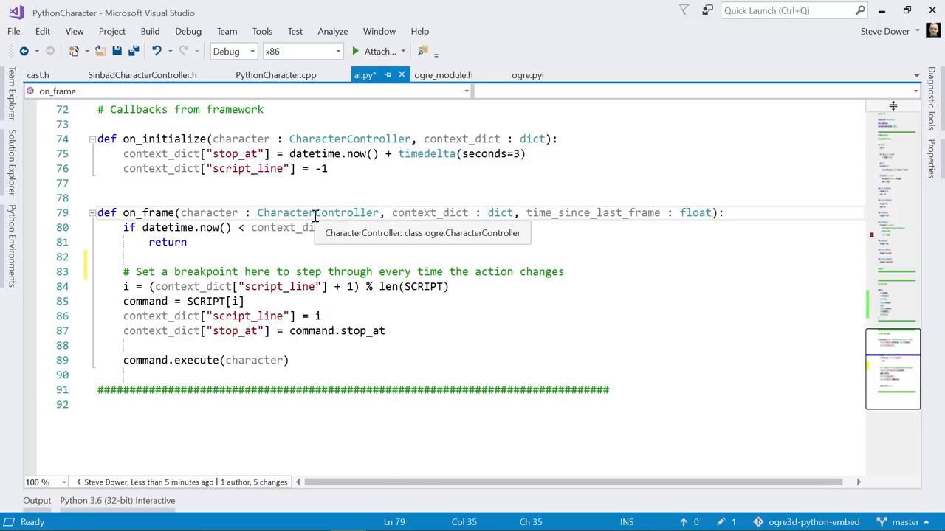
# Step: Go to CharacterController's definition in ogre.pyi, browse its jump method stub, then return to ai.py
pyautogui.rightClick(318, 213)
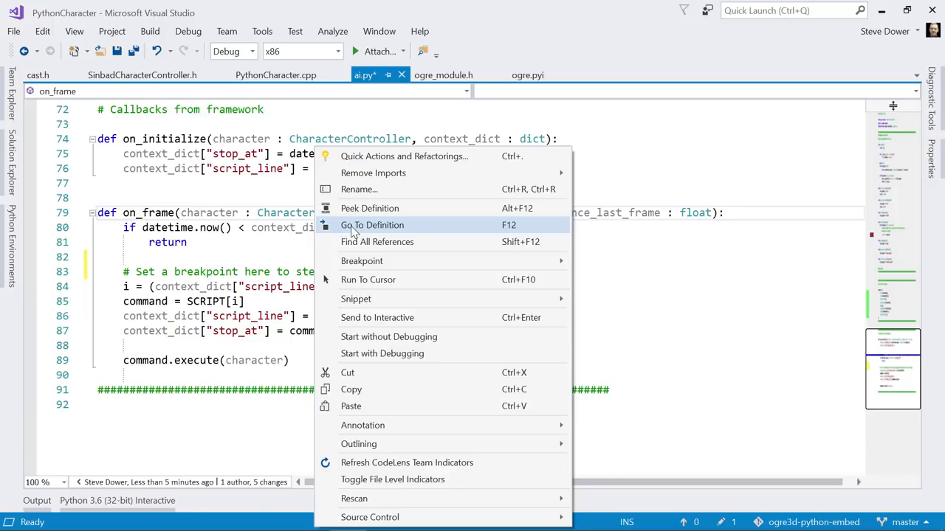
pyautogui.click(372, 225)
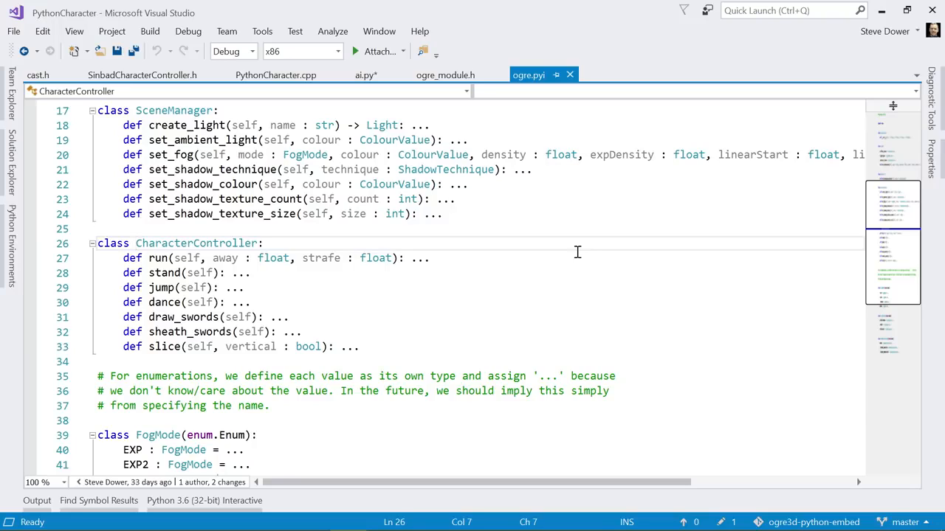
pyautogui.click(431, 257)
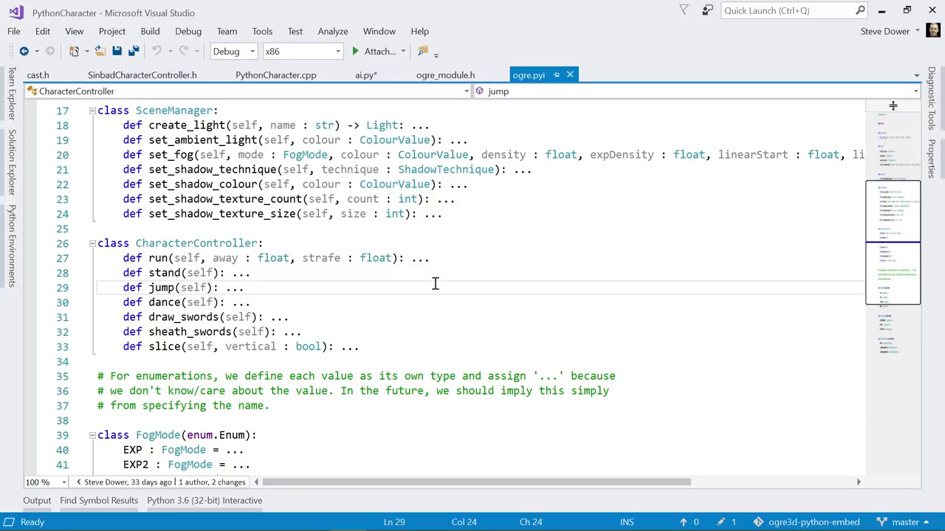
pyautogui.moveTo(539, 80)
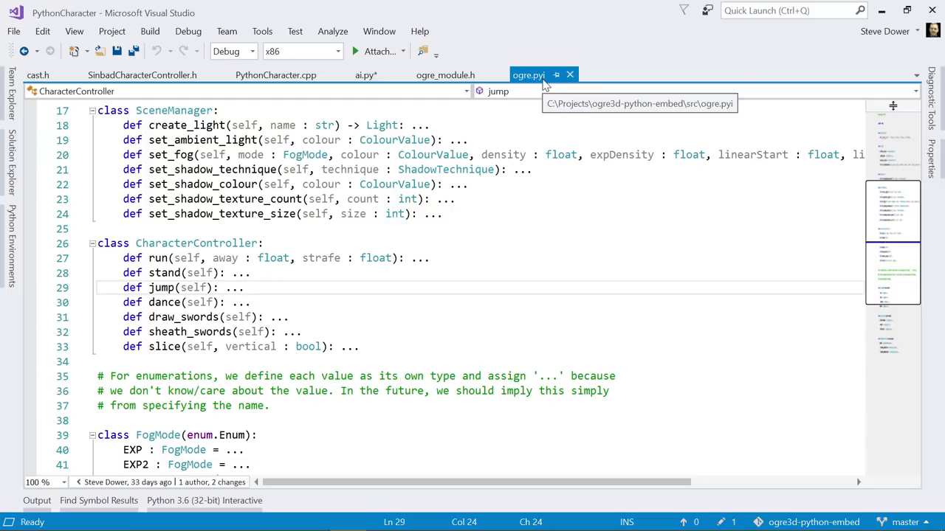
pyautogui.moveTo(509, 224)
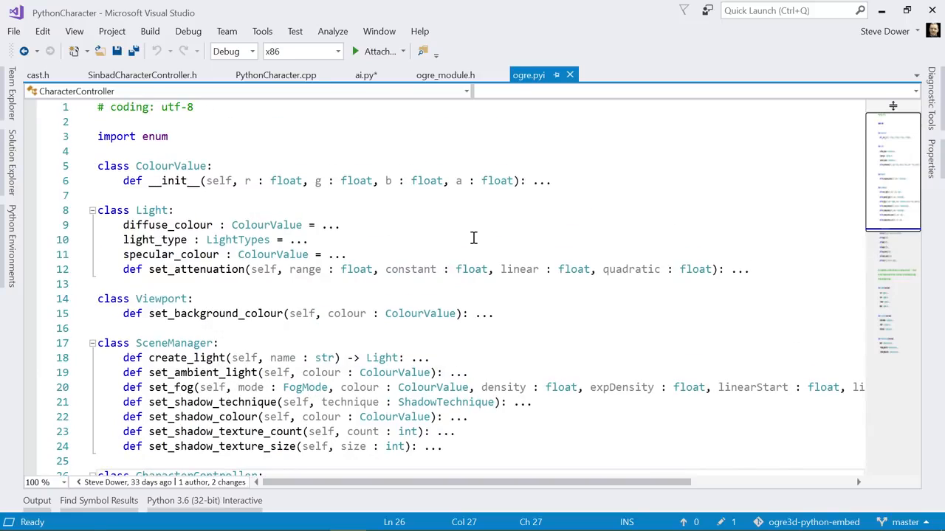
pyautogui.scroll(-3)
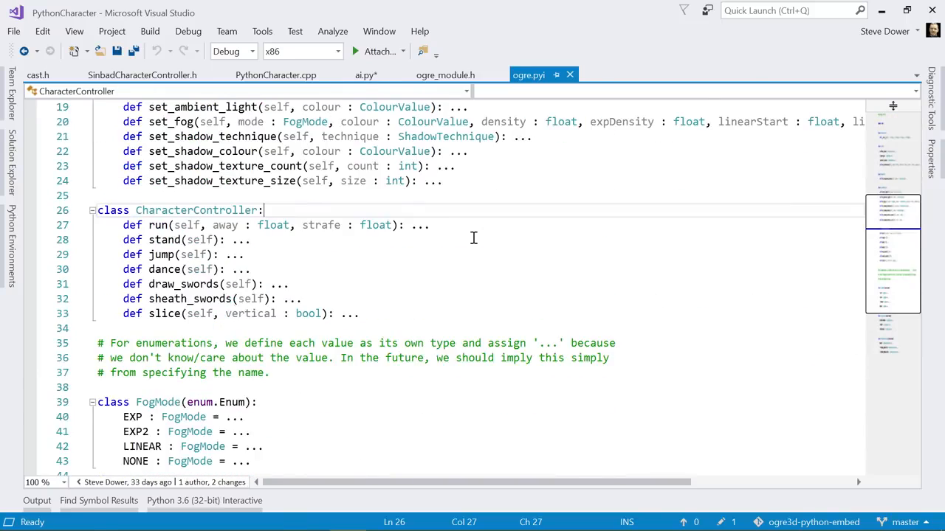
pyautogui.click(361, 74)
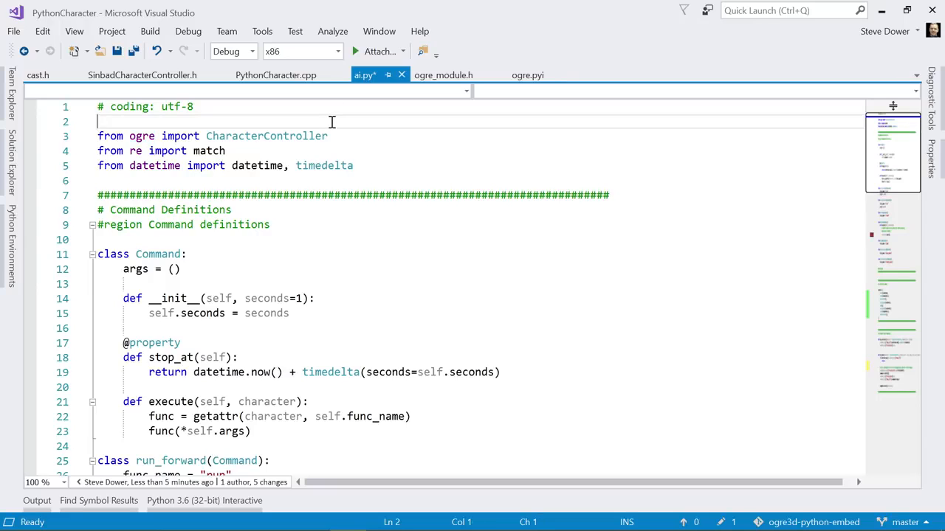
# Step: Try an unresolved 'import a_bigger_ogre' at the top of ai.py, remove it, and scroll to the callbacks
pyautogui.write('import')
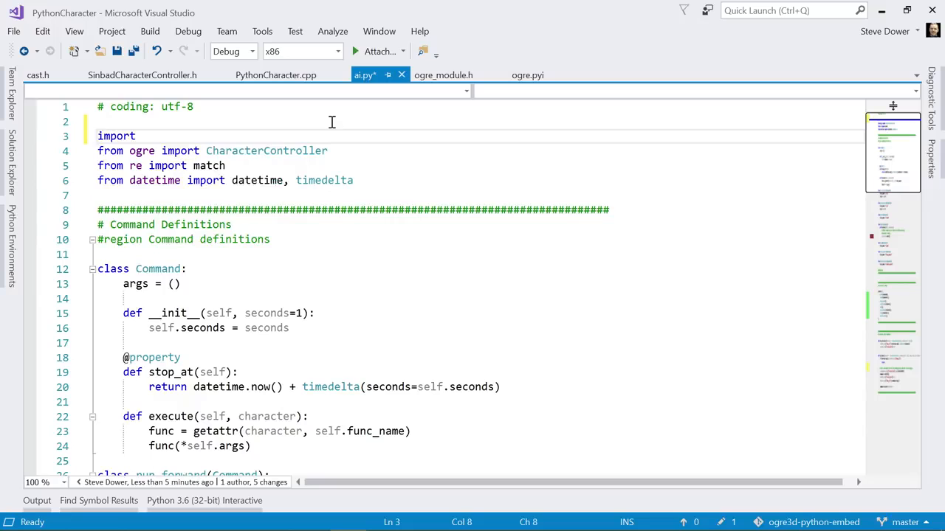
pyautogui.write('a_bigger_ogre')
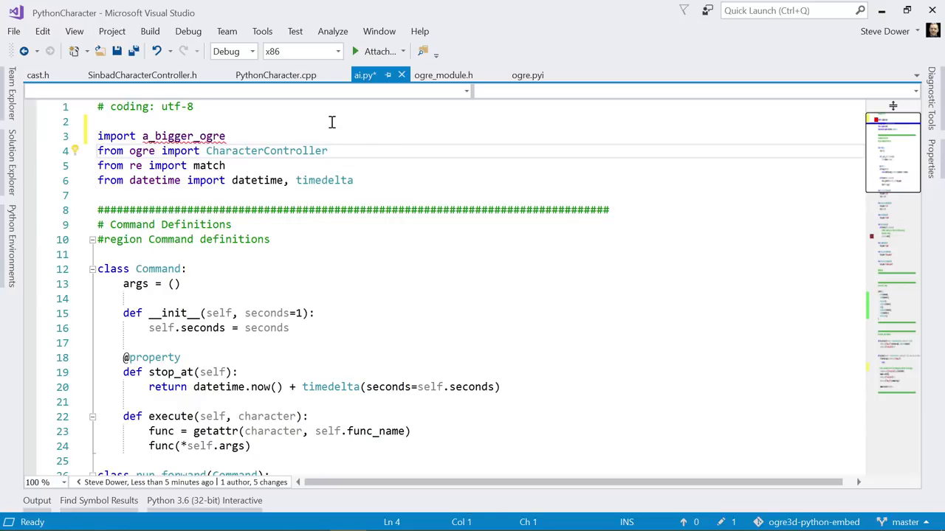
pyautogui.moveTo(210, 136)
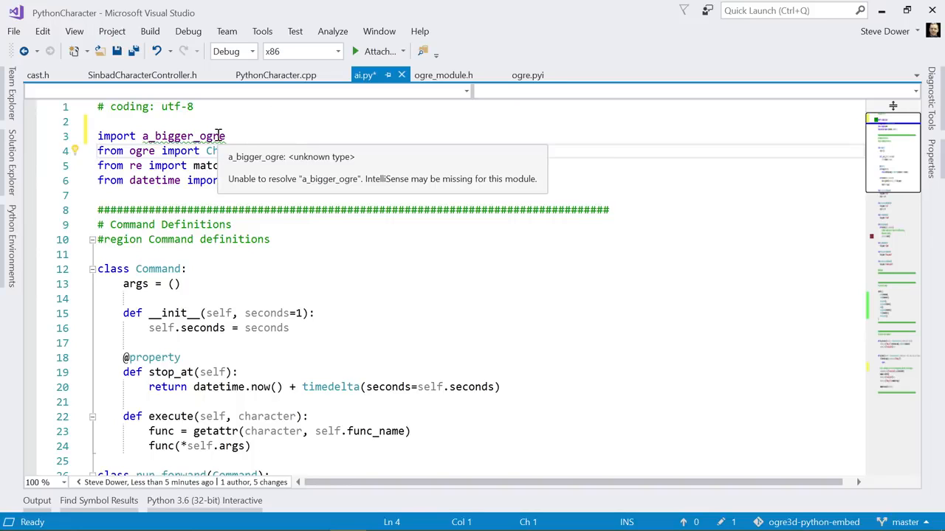
pyautogui.moveTo(499, 129)
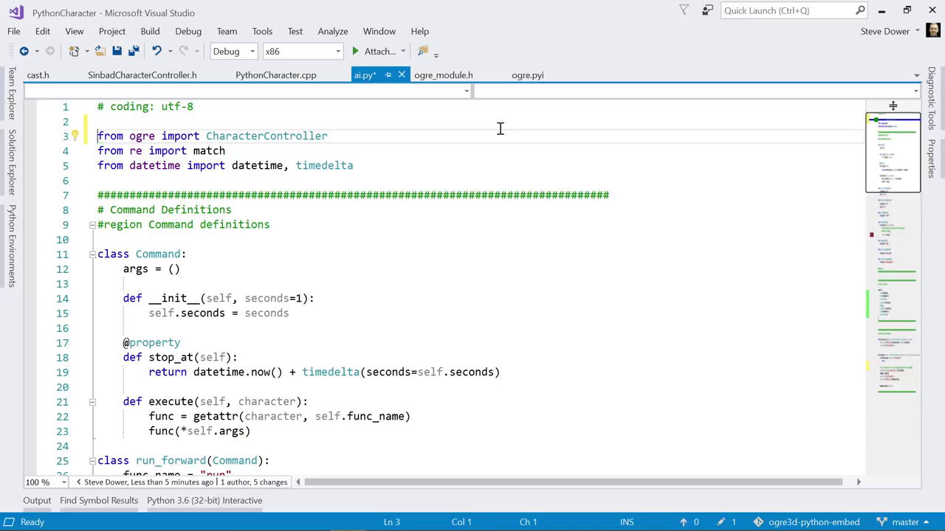
pyautogui.moveTo(366, 151)
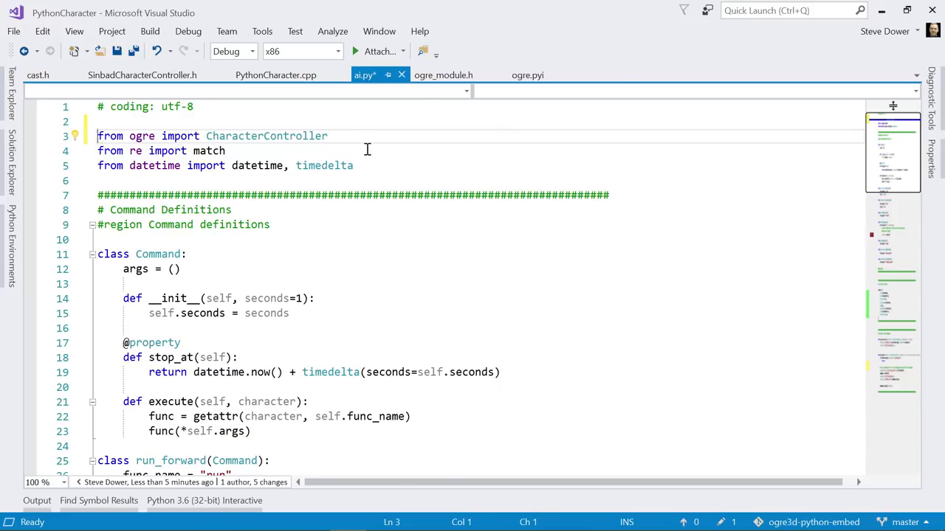
pyautogui.scroll(-3)
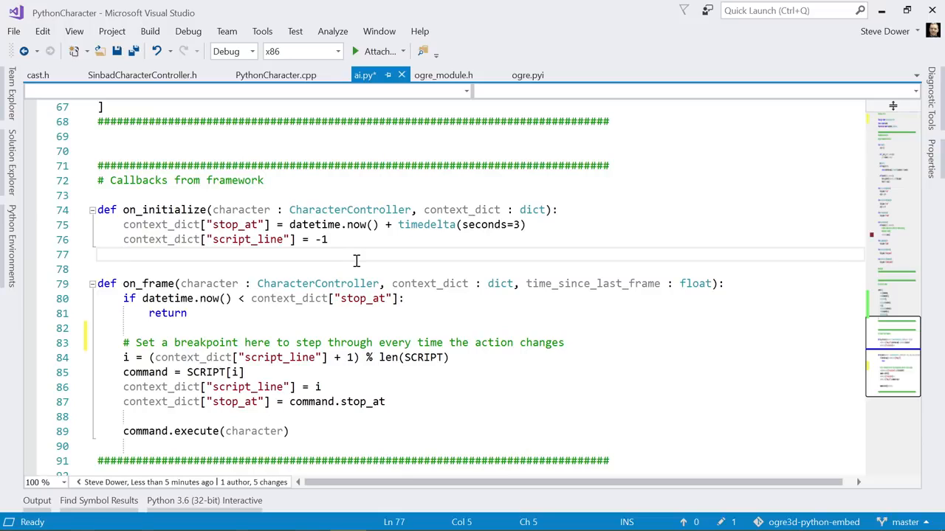
# Step: Jump to dance.execute via Find Symbol Results and start a 'char' line below character.dance()
pyautogui.click(124, 254)
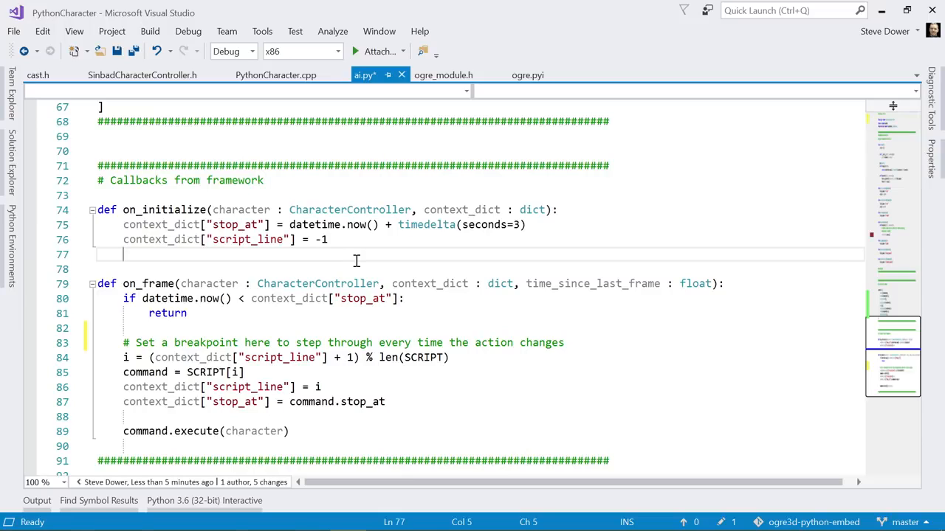
pyautogui.scroll(-3)
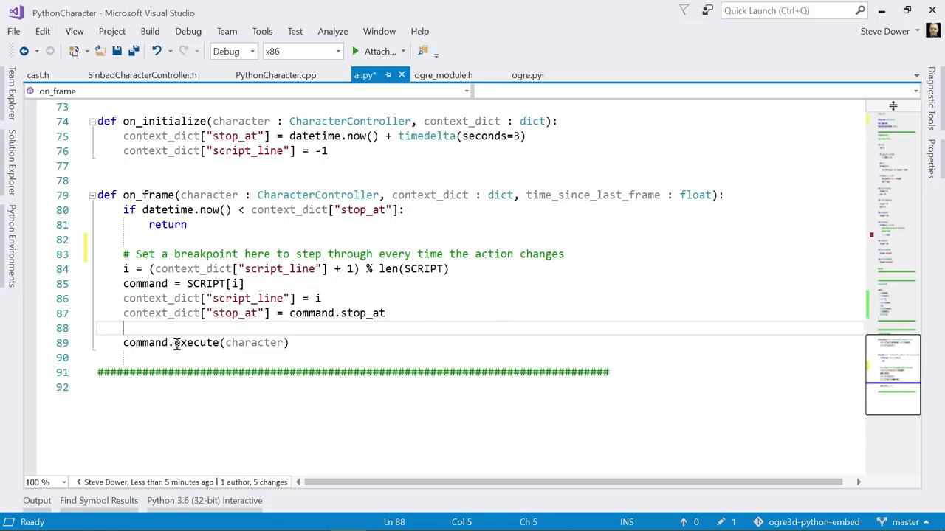
pyautogui.moveTo(198, 342)
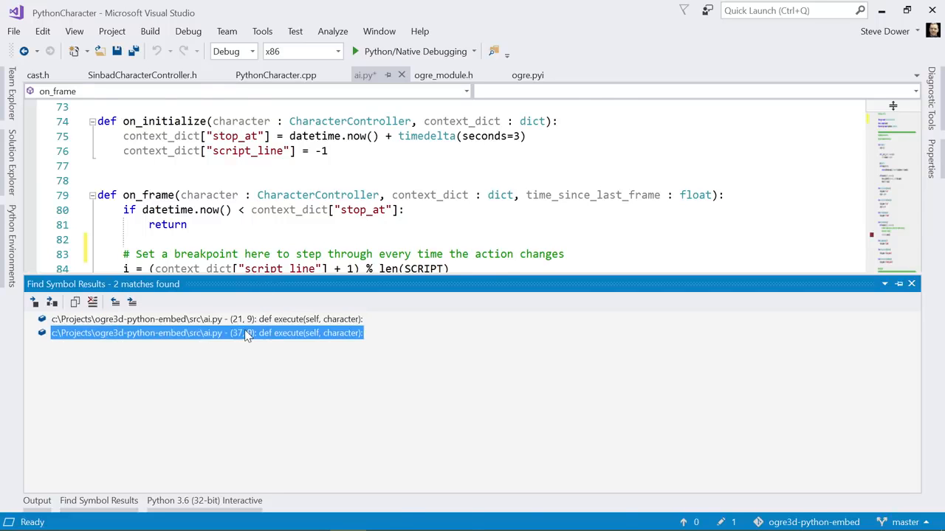
pyautogui.doubleClick(207, 334)
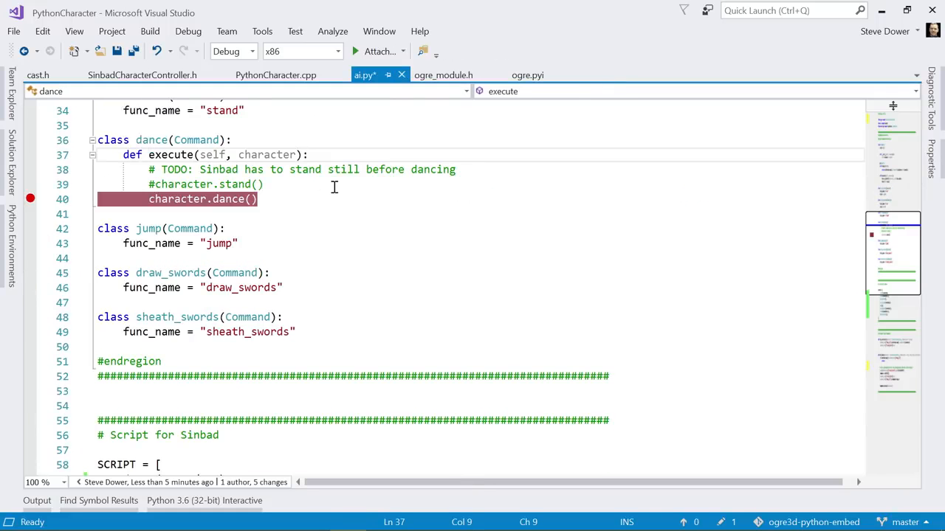
pyautogui.moveTo(284, 155)
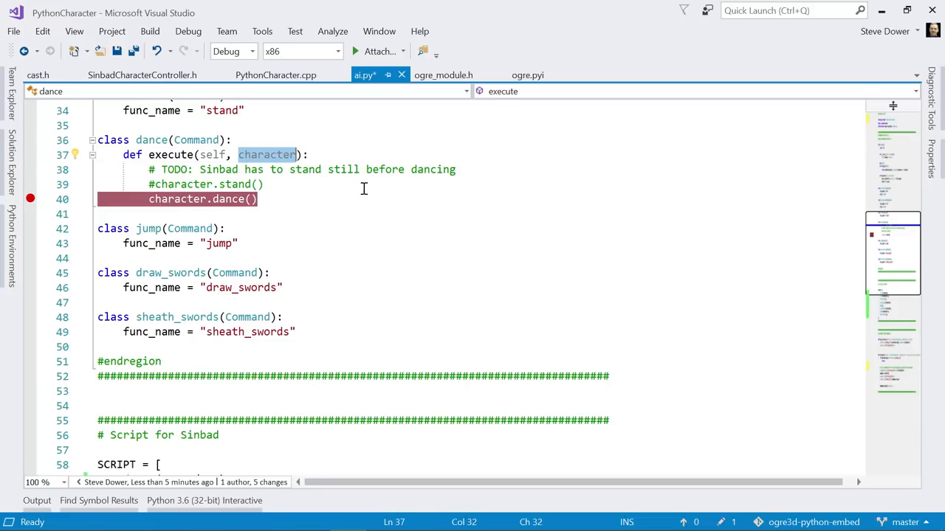
pyautogui.write('char')
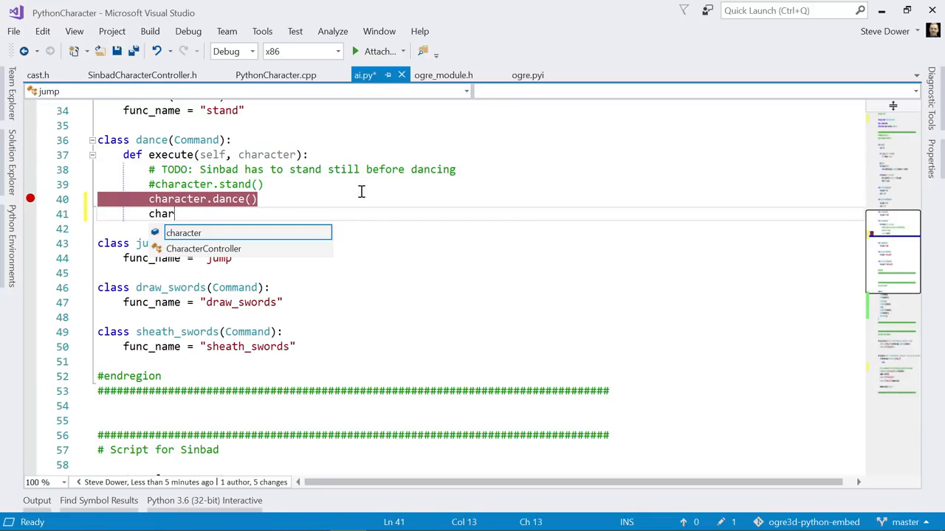